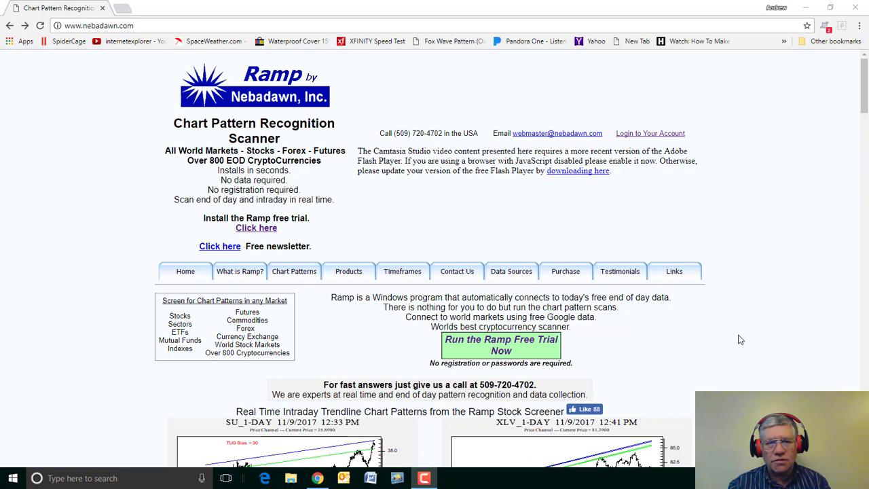
{"action": "mouse_move", "coordinate": [645, 289]}
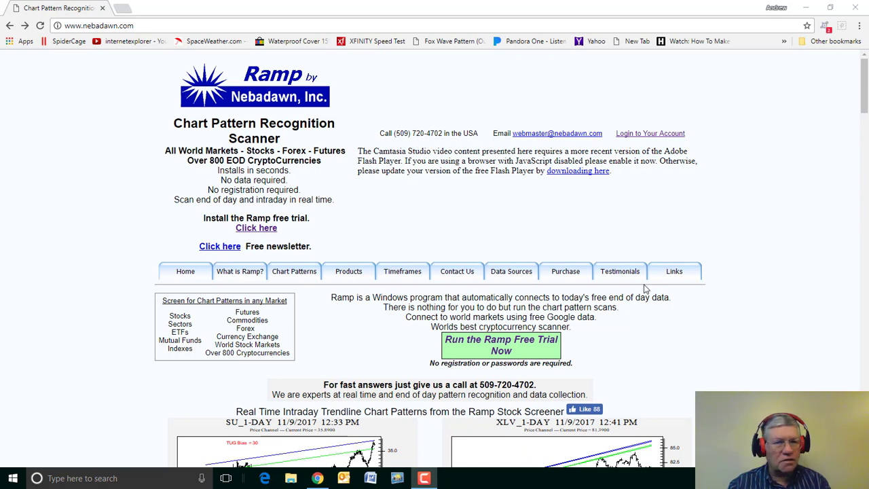
{"action": "mouse_move", "coordinate": [486, 224]}
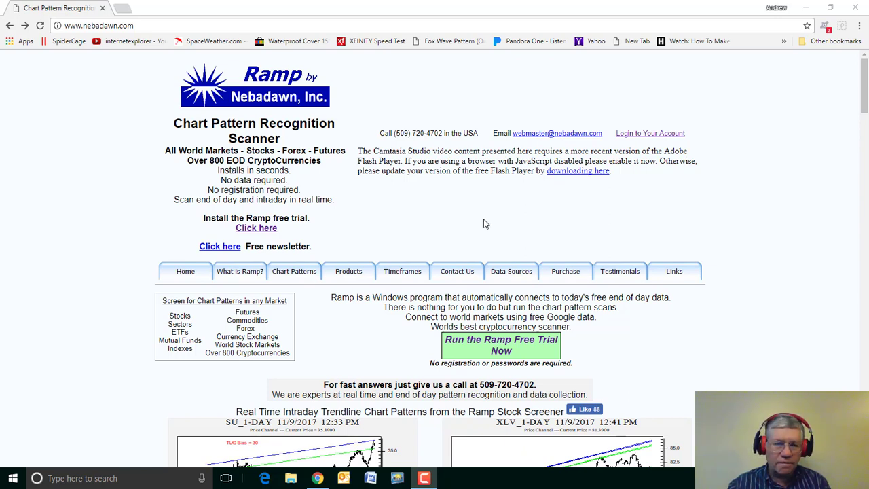
Launch Ramp 9 Lite from the desktop and log in to the scanner
{"action": "left_click", "coordinate": [293, 271]}
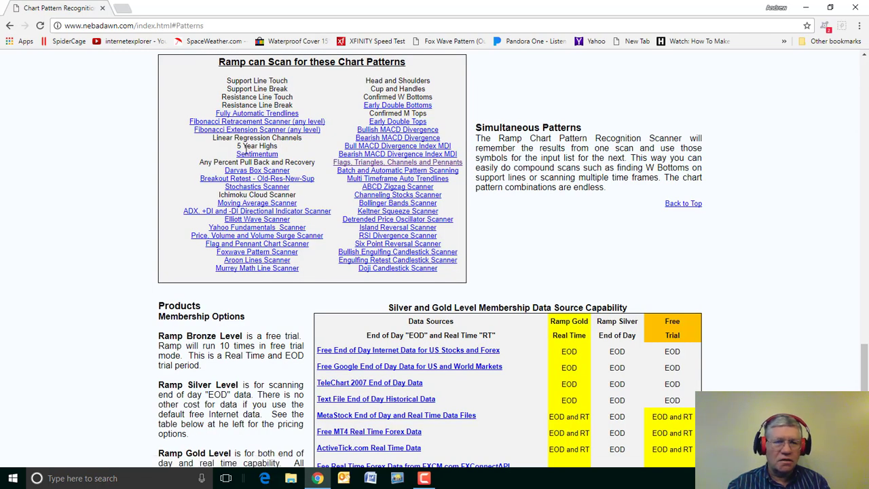
{"action": "mouse_move", "coordinate": [372, 236]}
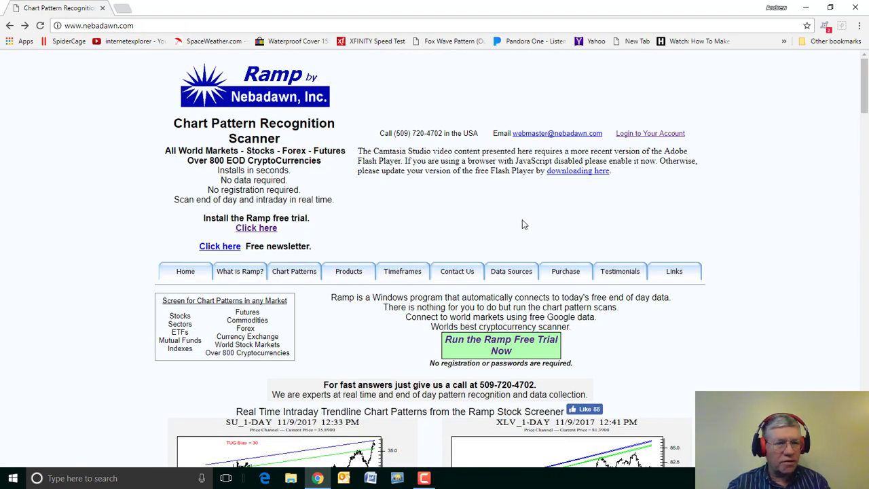
{"action": "mouse_move", "coordinate": [526, 223]}
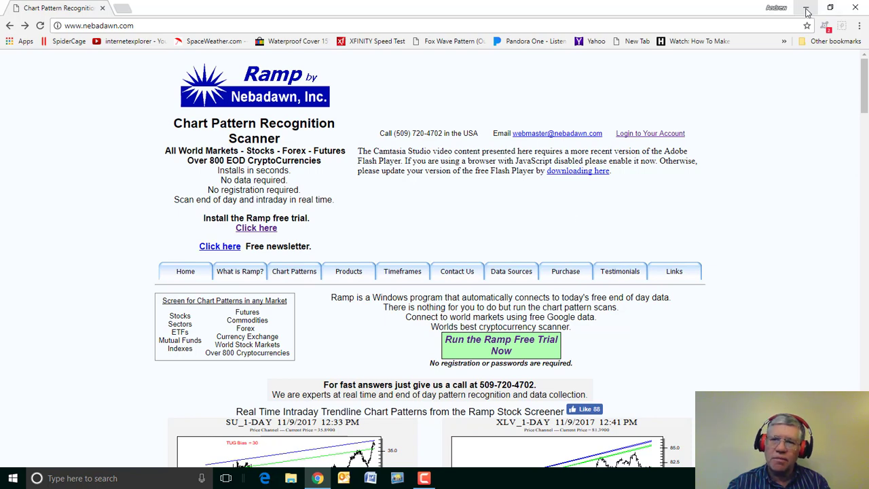
{"action": "left_click", "coordinate": [806, 9]}
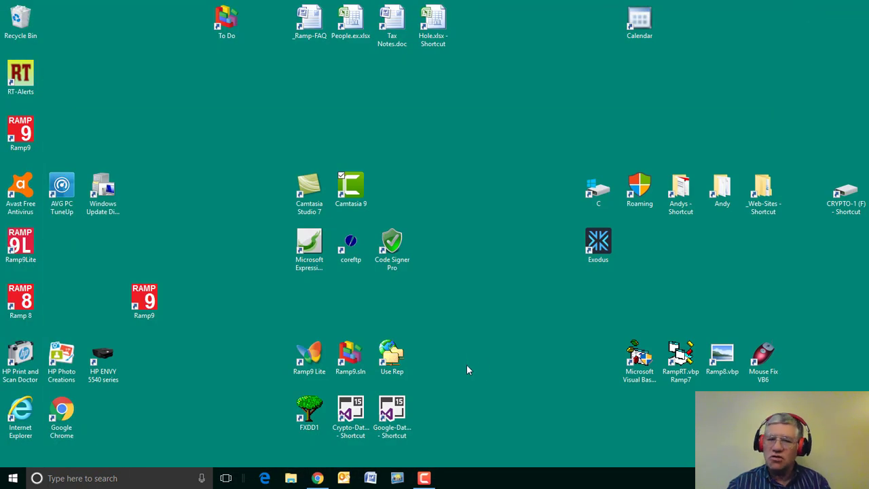
{"action": "mouse_move", "coordinate": [481, 264]}
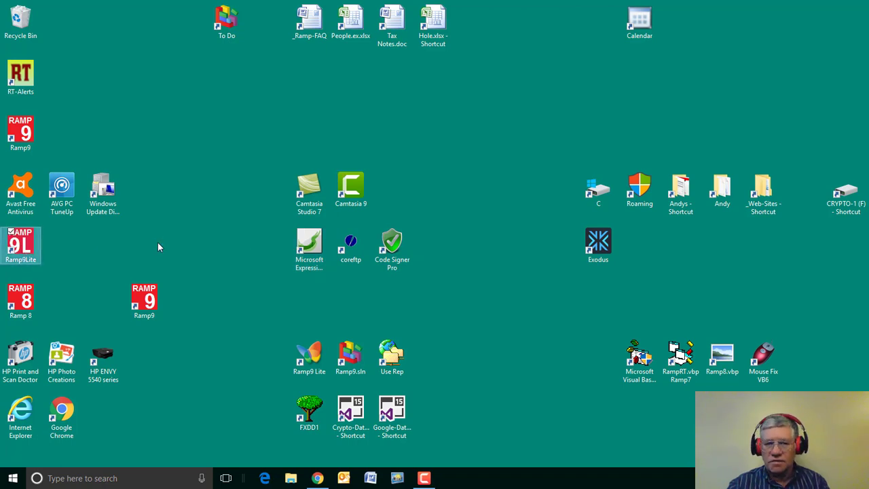
{"action": "double_click", "coordinate": [20, 243]}
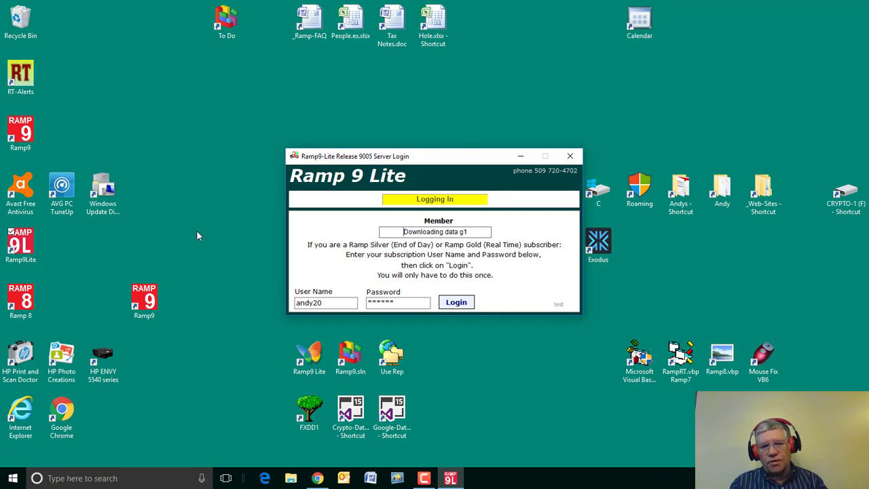
{"action": "left_click", "coordinate": [456, 301]}
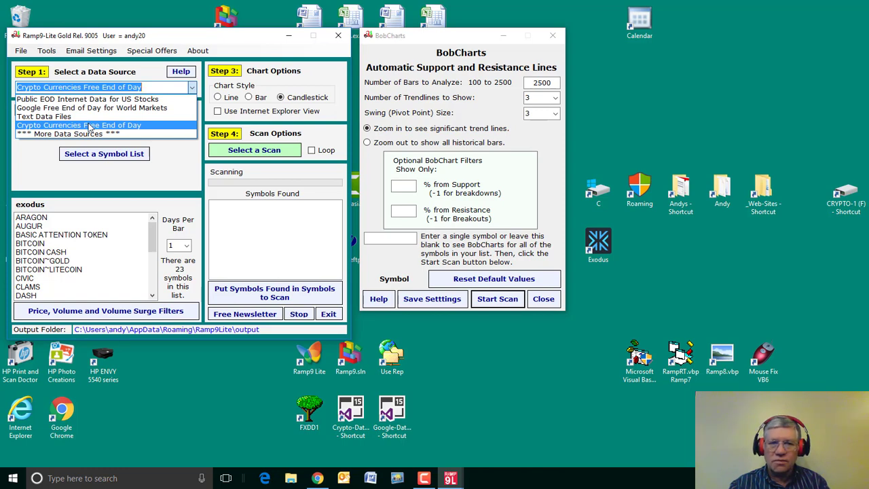
Choose Crypto Currencies Free End of Day data and use the exodus symbol list
{"action": "left_click", "coordinate": [78, 125]}
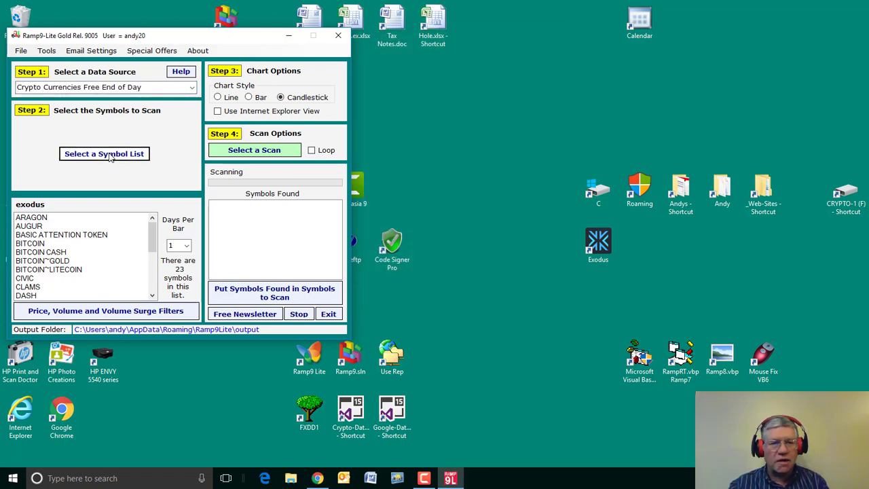
{"action": "left_click", "coordinate": [103, 153]}
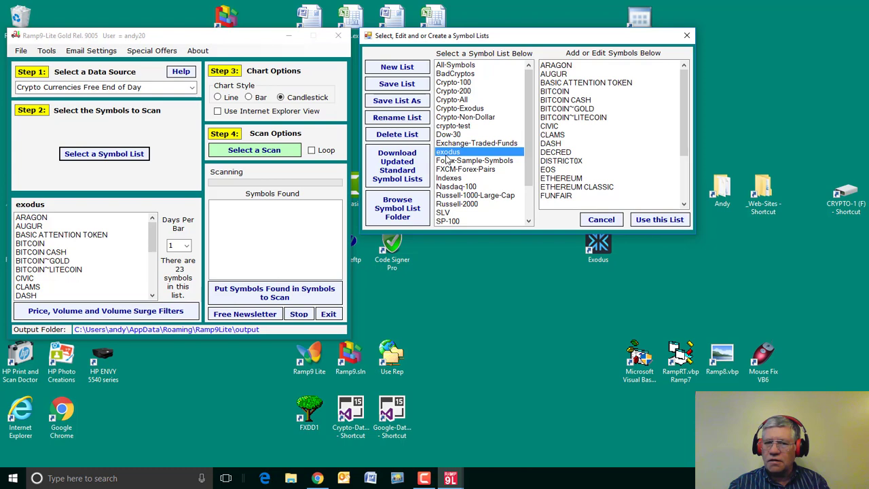
{"action": "mouse_move", "coordinate": [509, 179]}
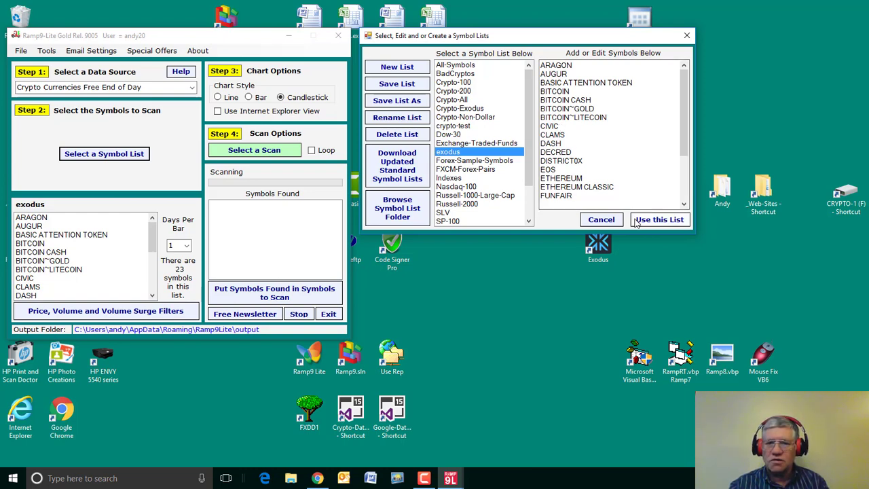
{"action": "left_click", "coordinate": [657, 219]}
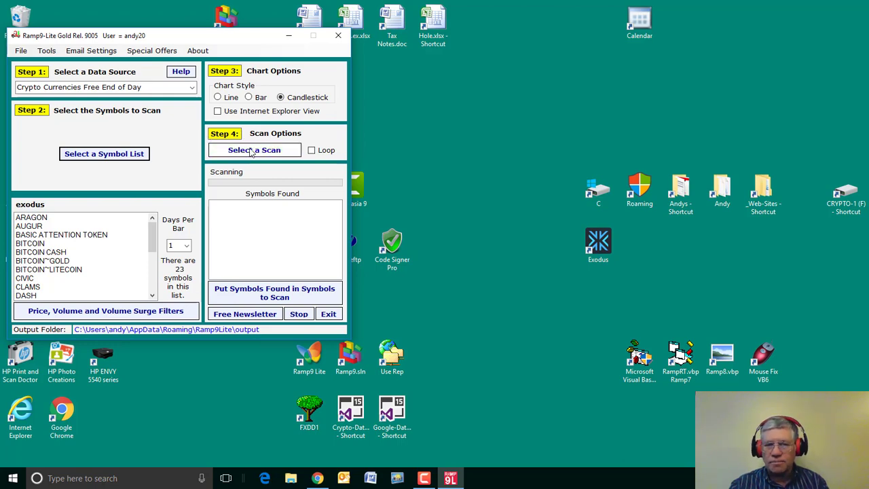
Select the BobCharts Auto Support and Resistance Lines scan from the scan list
{"action": "left_click", "coordinate": [254, 149]}
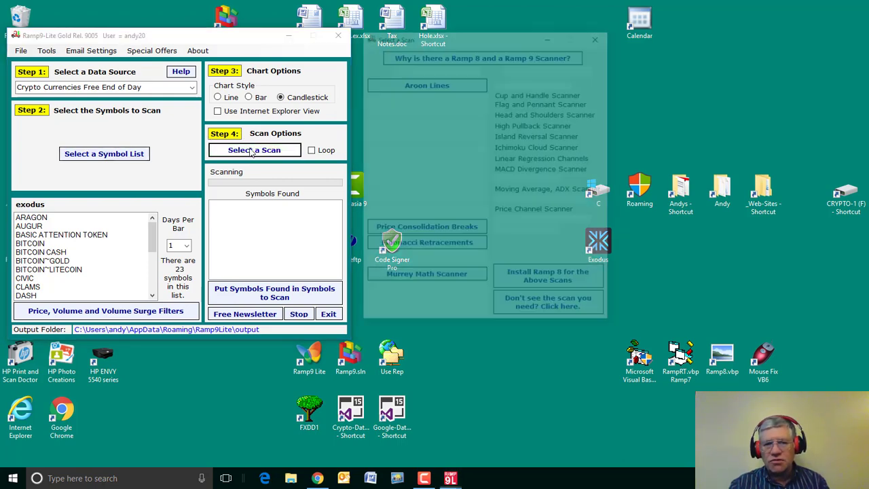
{"action": "left_click", "coordinate": [253, 149]}
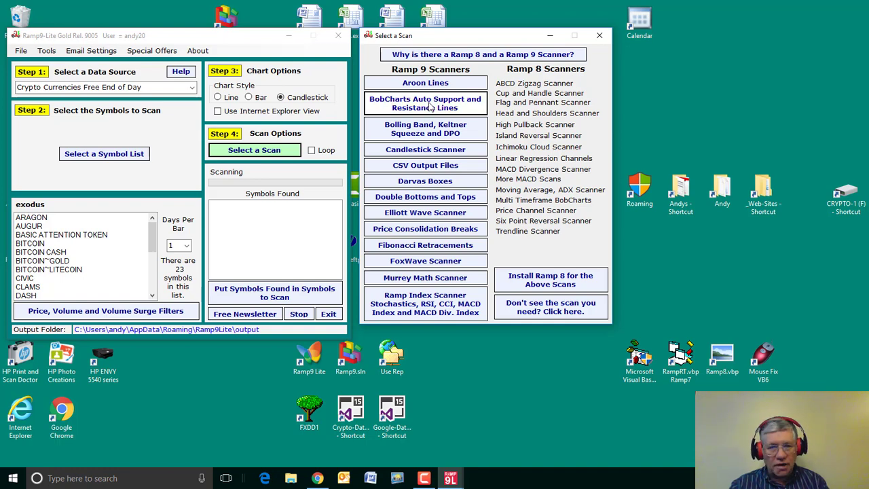
{"action": "left_click", "coordinate": [425, 103]}
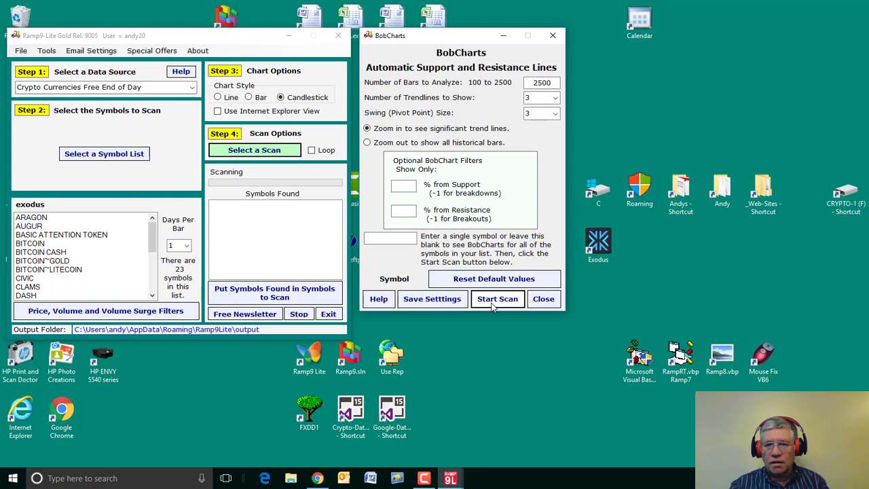
Start the BobCharts scan and let it chart each exodus symbol
{"action": "left_click", "coordinate": [497, 298]}
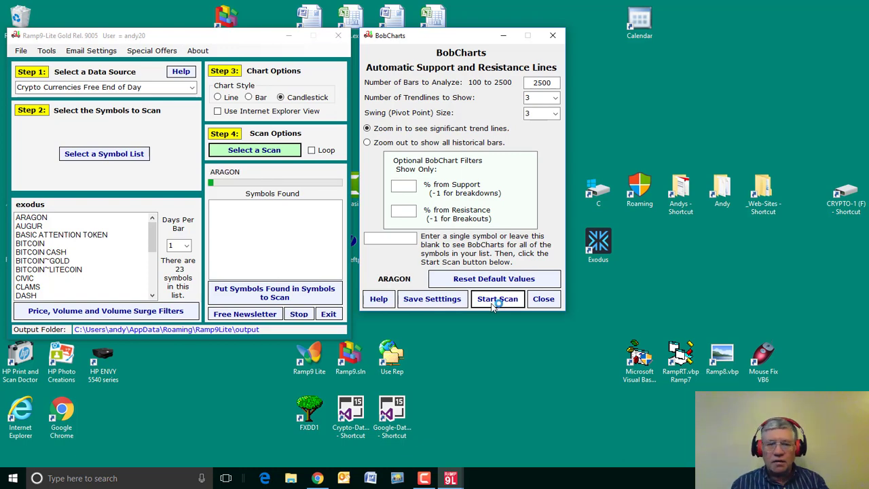
{"action": "left_click", "coordinate": [497, 298]}
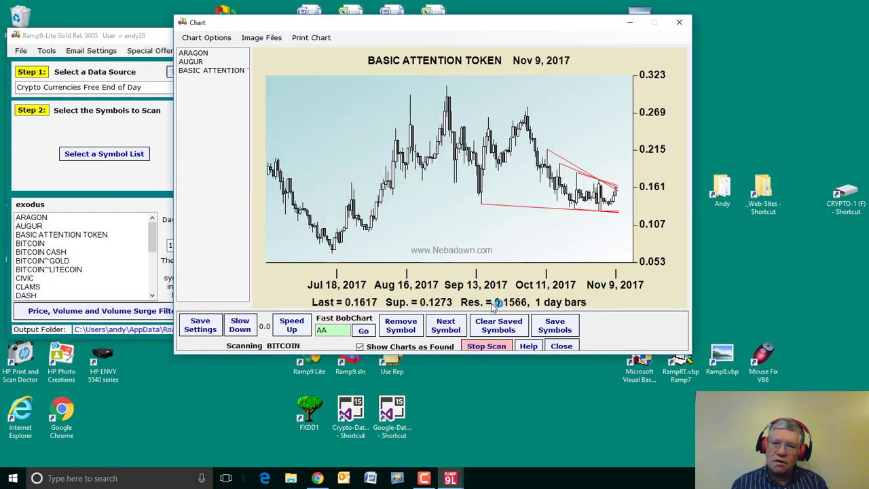
{"action": "left_click", "coordinate": [445, 326]}
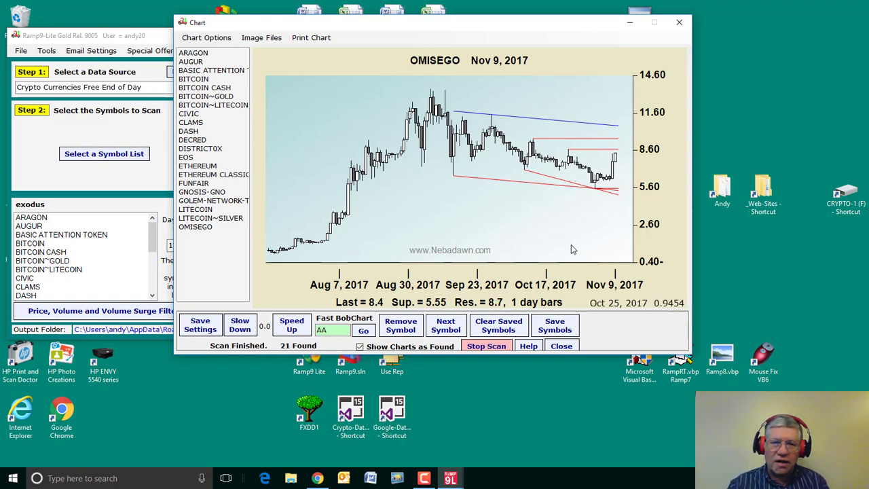
{"action": "mouse_move", "coordinate": [605, 309]}
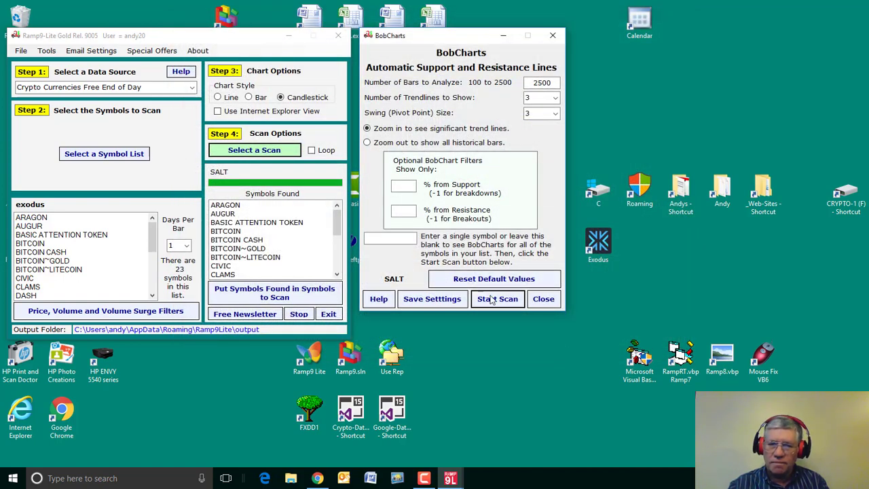
Start the support and resistance scan again
{"action": "left_click", "coordinate": [497, 299]}
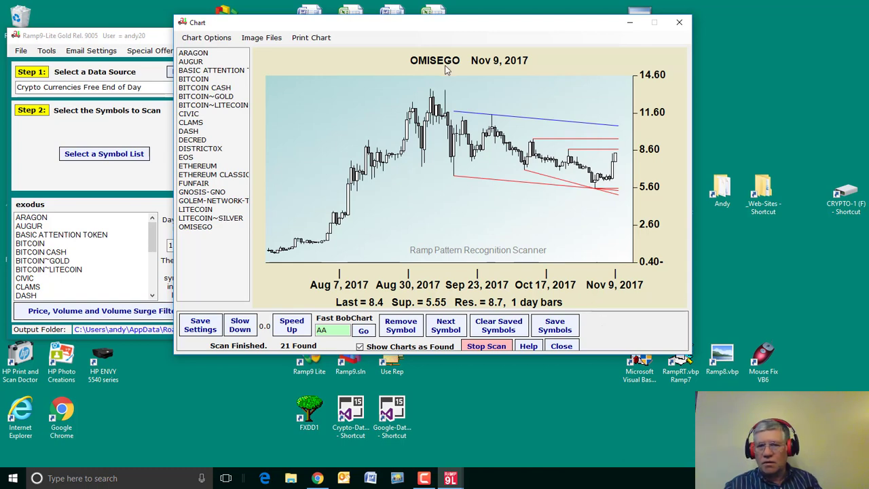
{"action": "mouse_move", "coordinate": [503, 247]}
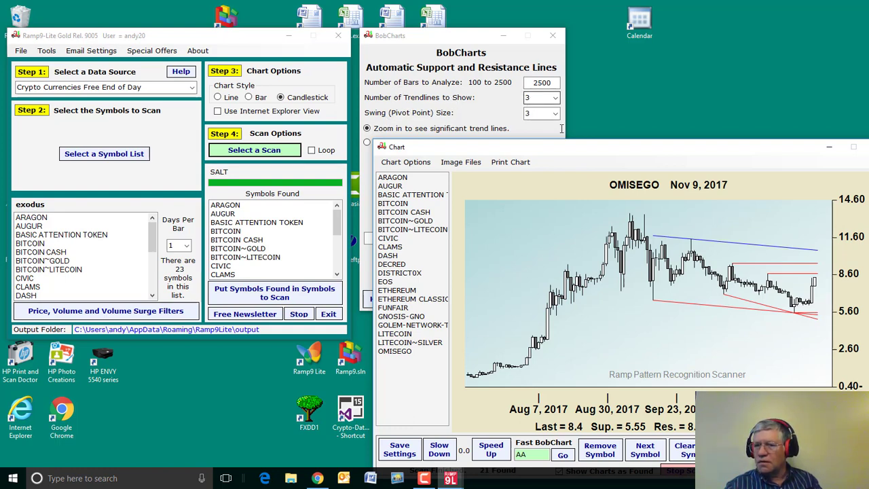
{"action": "mouse_move", "coordinate": [794, 263]}
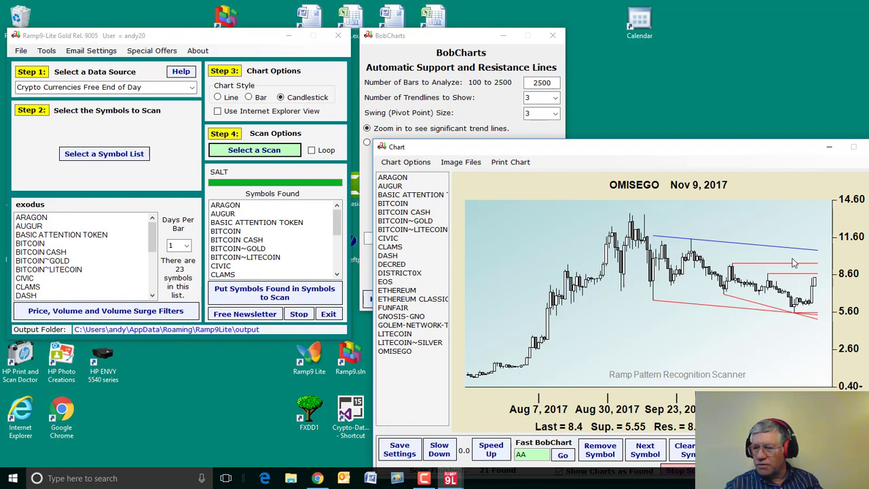
{"action": "mouse_move", "coordinate": [812, 331]}
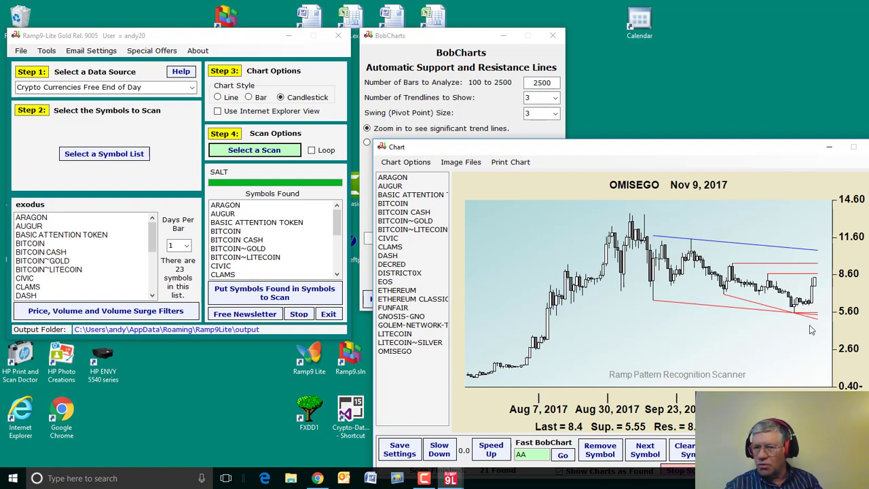
Set Number of Trendlines to Show to 1 and start the scan
{"action": "left_click", "coordinate": [542, 83]}
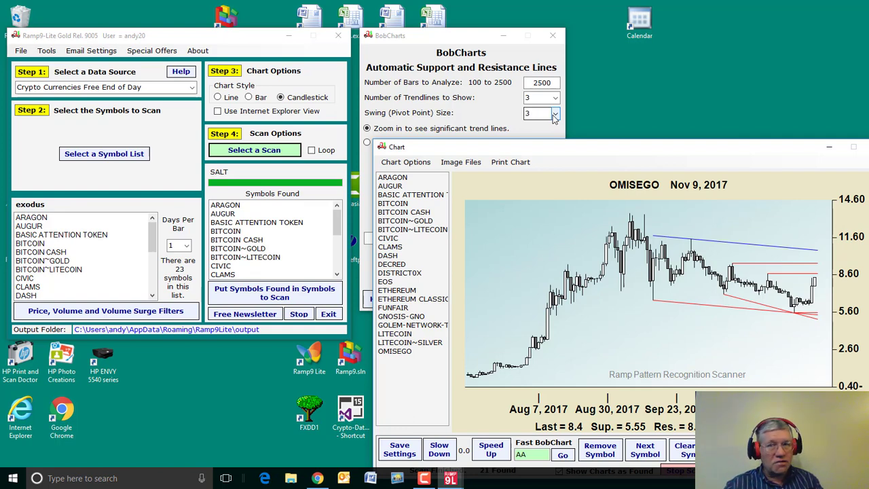
{"action": "left_click", "coordinate": [553, 112]}
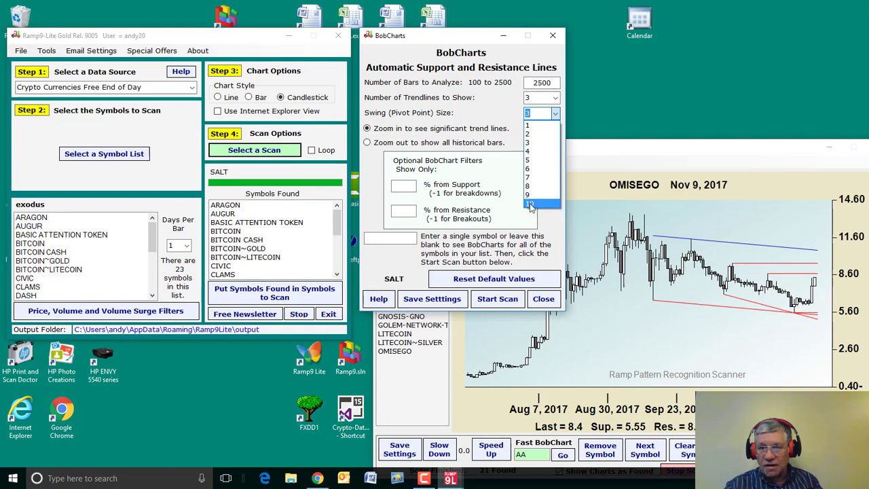
{"action": "left_click", "coordinate": [555, 98]}
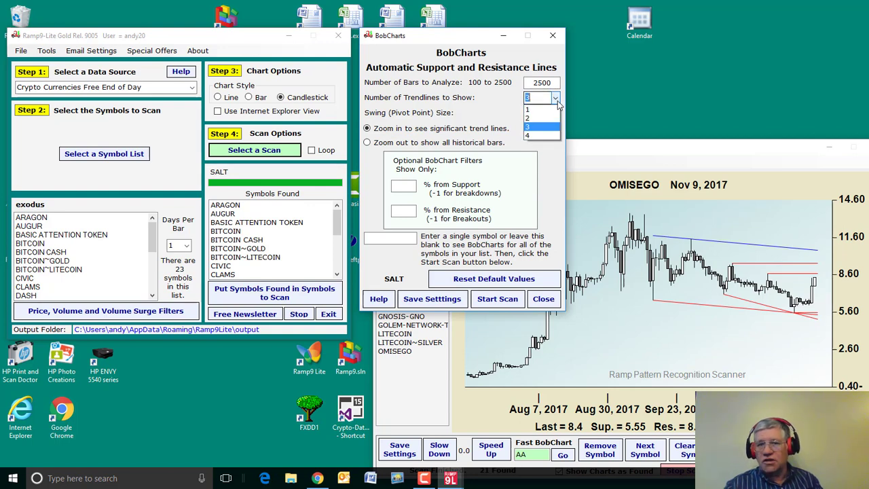
{"action": "left_click", "coordinate": [528, 98]}
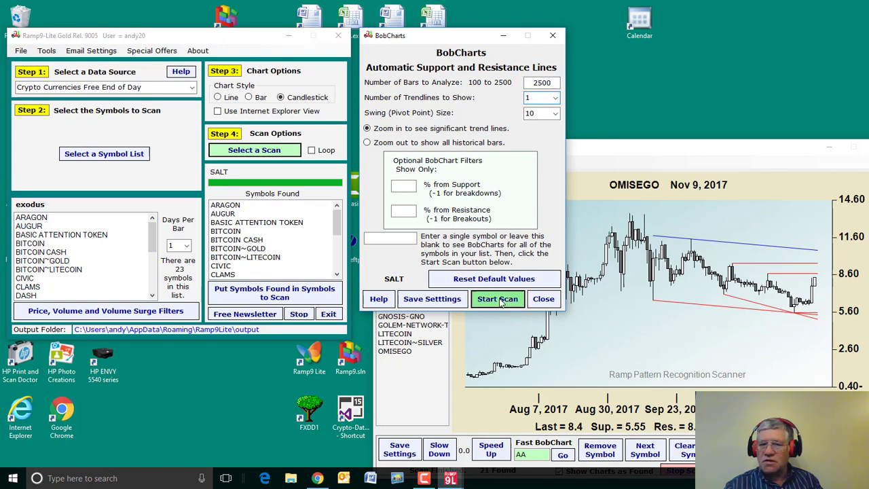
{"action": "left_click", "coordinate": [496, 298]}
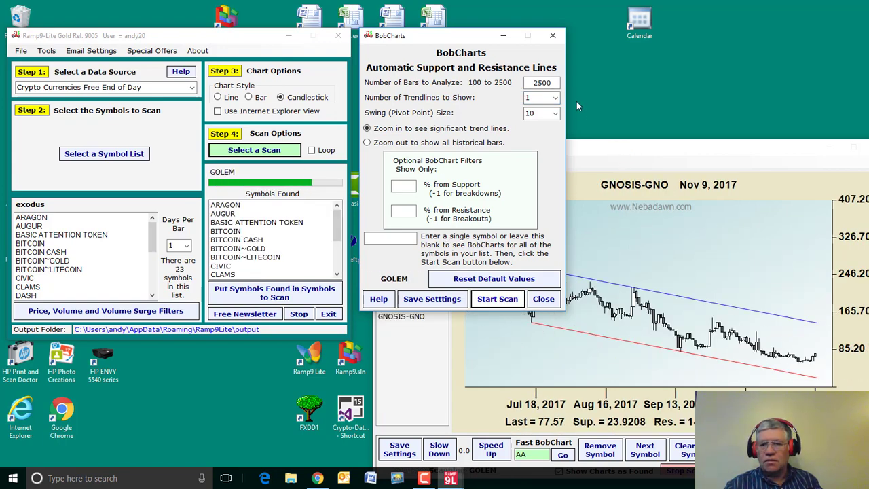
View the ARAGON, AUGUR, BASIC ATTENTION TOKEN, BITCOIN, EOS, LITECOIN and remaining coin charts in turn
{"action": "left_click", "coordinate": [497, 299]}
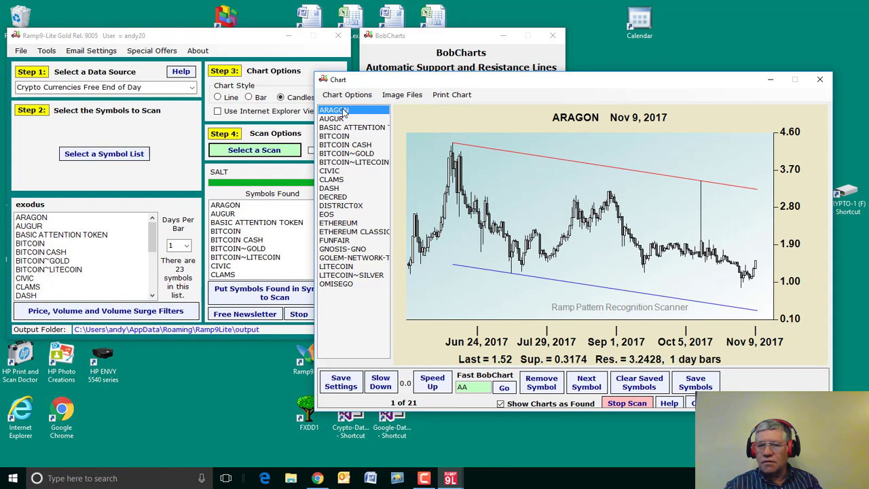
{"action": "left_click", "coordinate": [332, 119]}
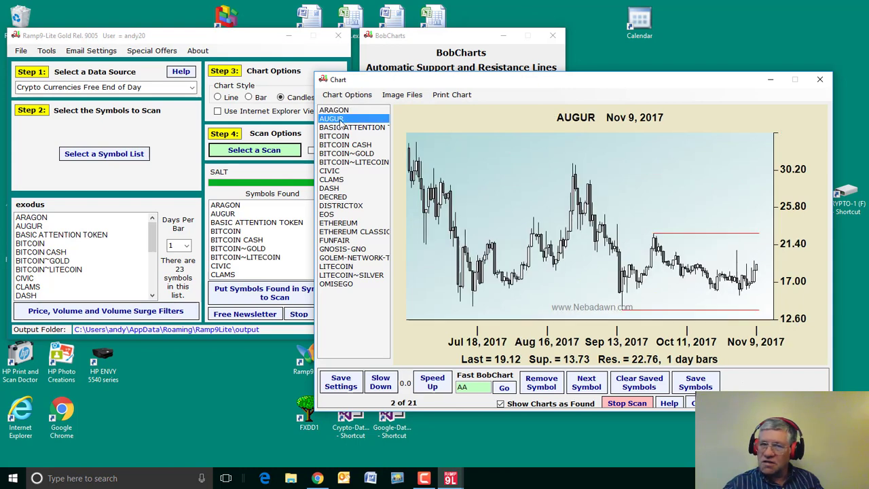
{"action": "left_click", "coordinate": [353, 128]}
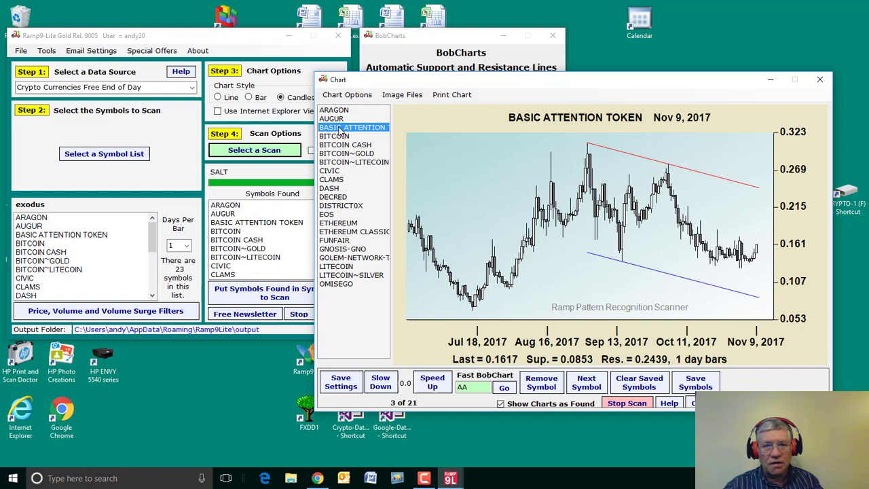
{"action": "left_click", "coordinate": [334, 135]}
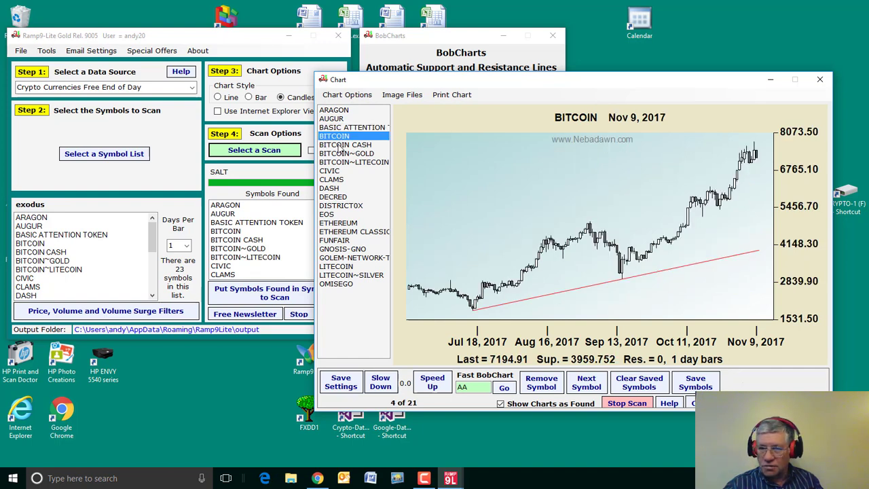
{"action": "mouse_move", "coordinate": [641, 224]}
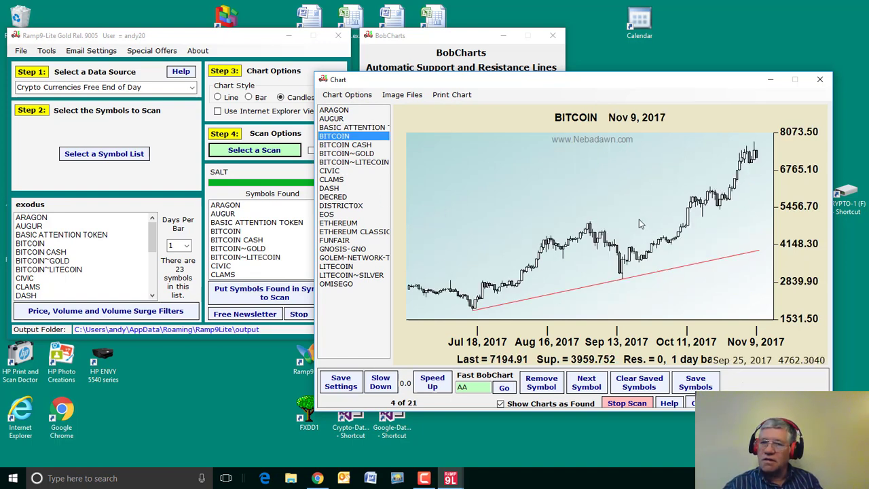
{"action": "mouse_move", "coordinate": [668, 134]}
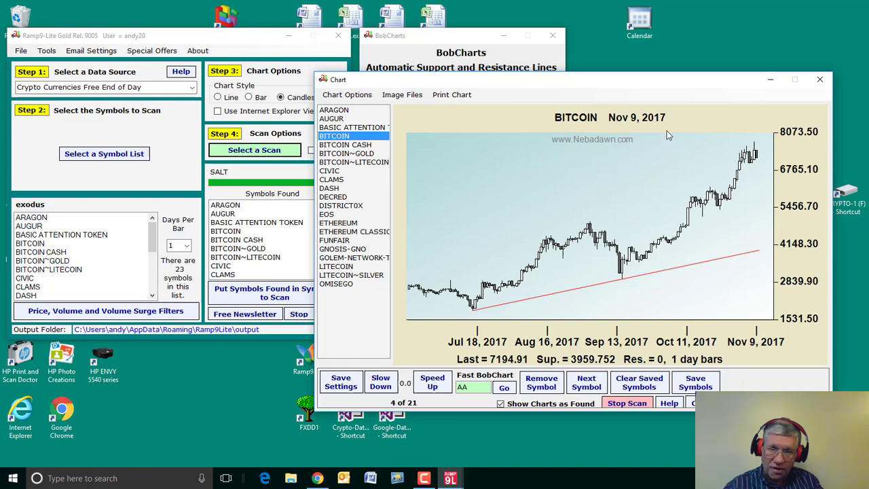
{"action": "mouse_move", "coordinate": [662, 134]}
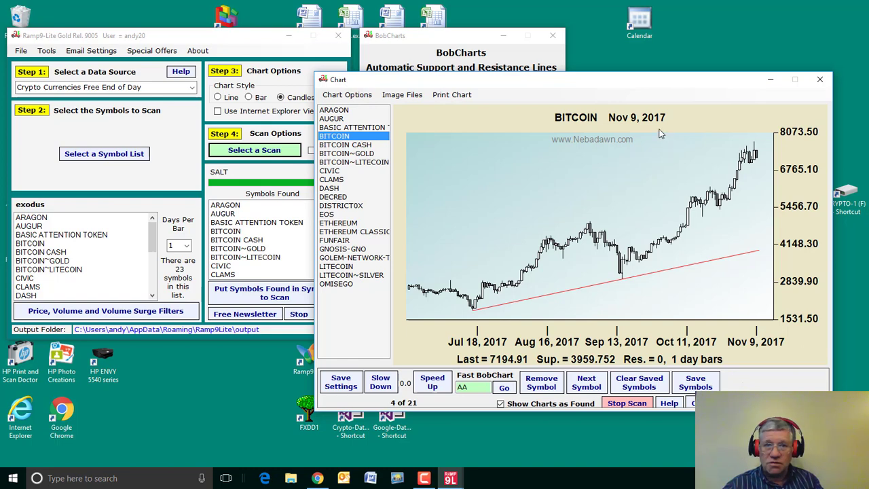
{"action": "left_click", "coordinate": [338, 223]}
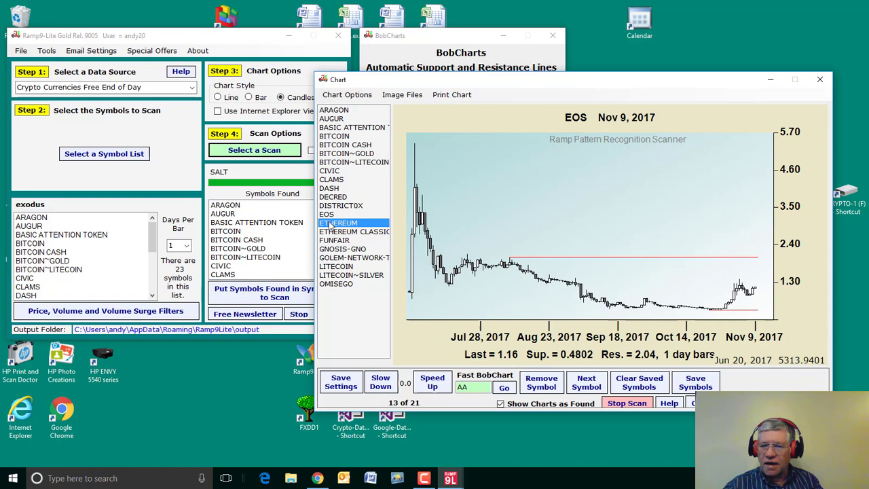
{"action": "left_click", "coordinate": [586, 382]}
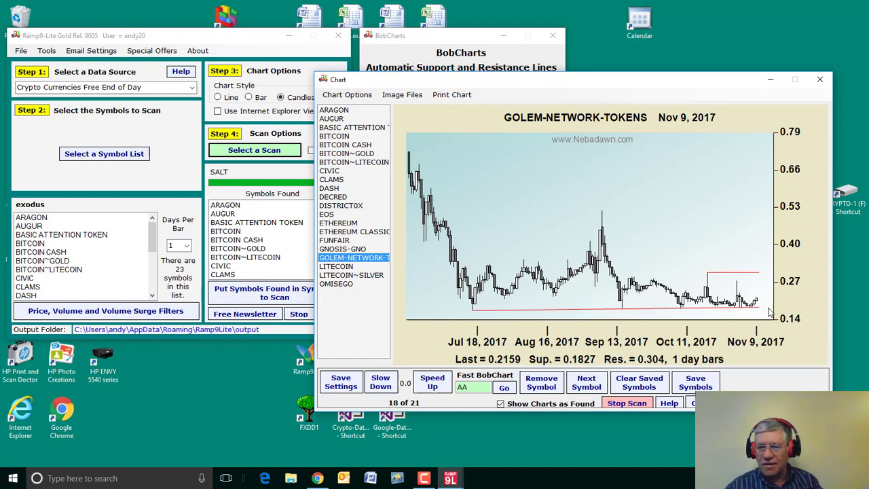
{"action": "mouse_move", "coordinate": [753, 306]}
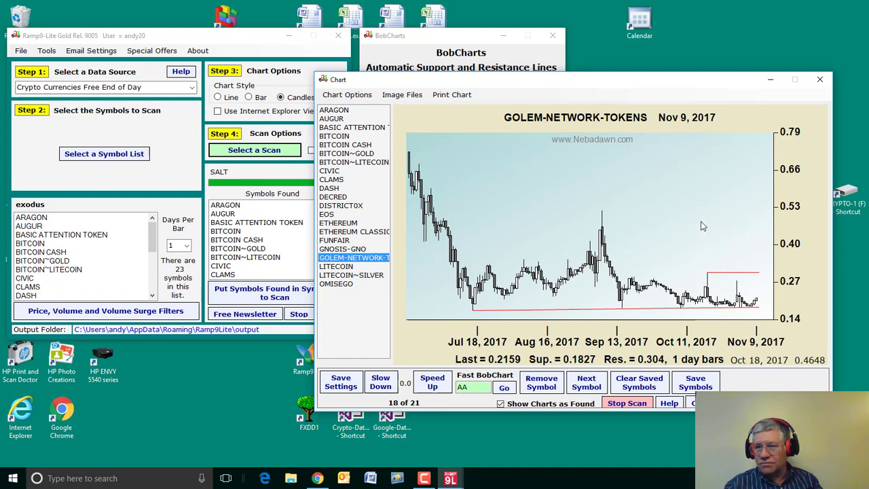
{"action": "mouse_move", "coordinate": [342, 280]}
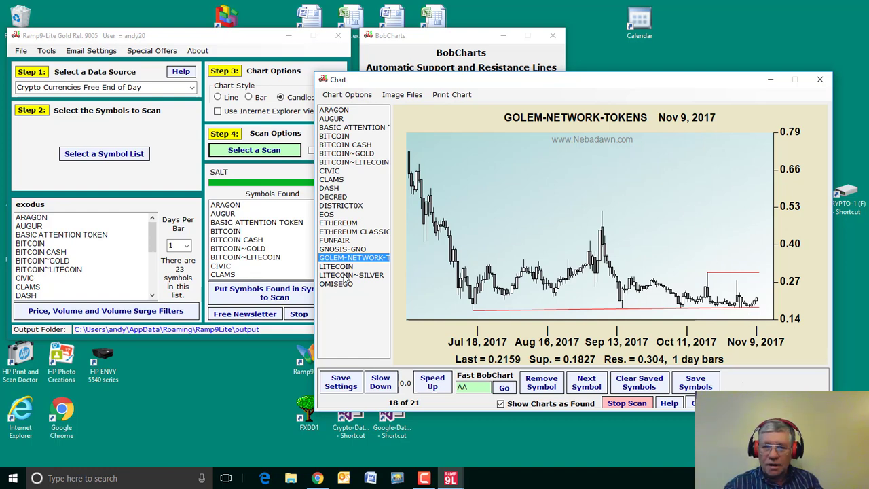
{"action": "left_click", "coordinate": [336, 265]}
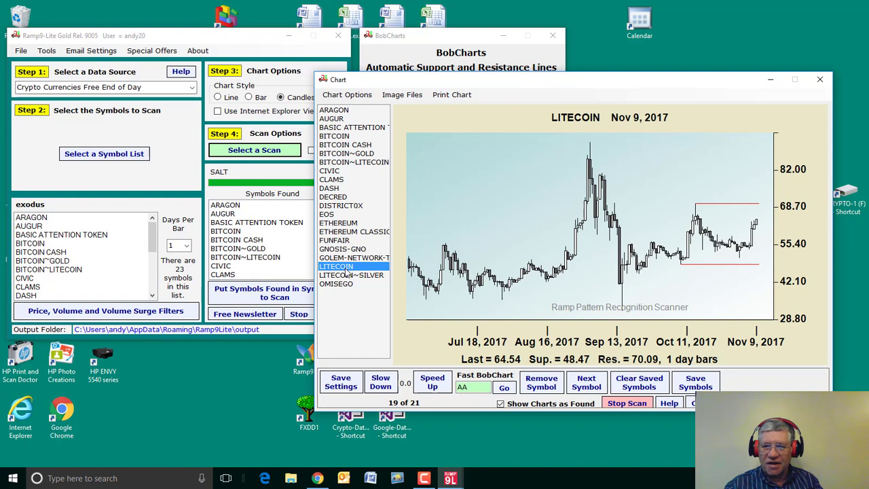
{"action": "left_click", "coordinate": [337, 284]}
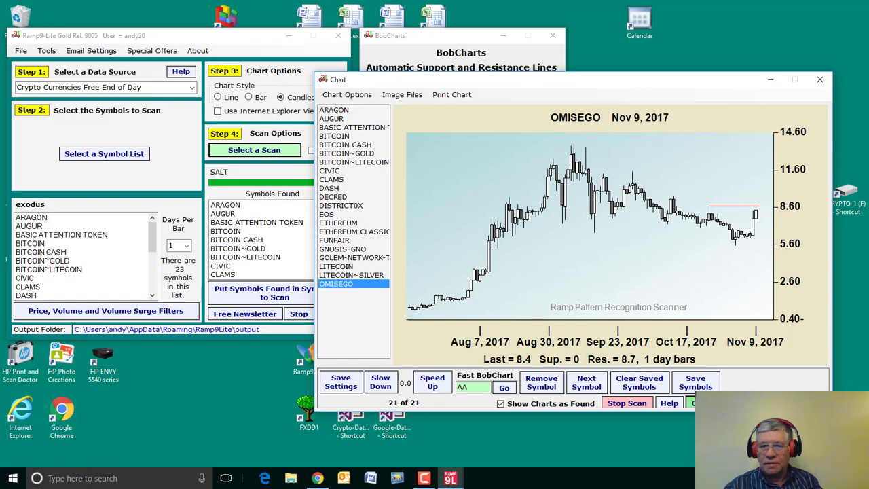
Set 3 trendlines, swing size 3, zoom out to all historical bars and start the scan
{"action": "left_click", "coordinate": [554, 98]}
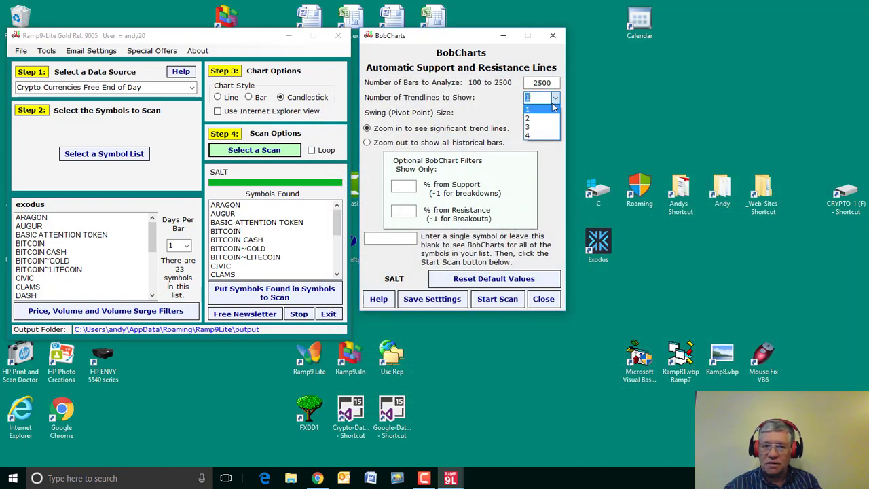
{"action": "left_click", "coordinate": [527, 107]}
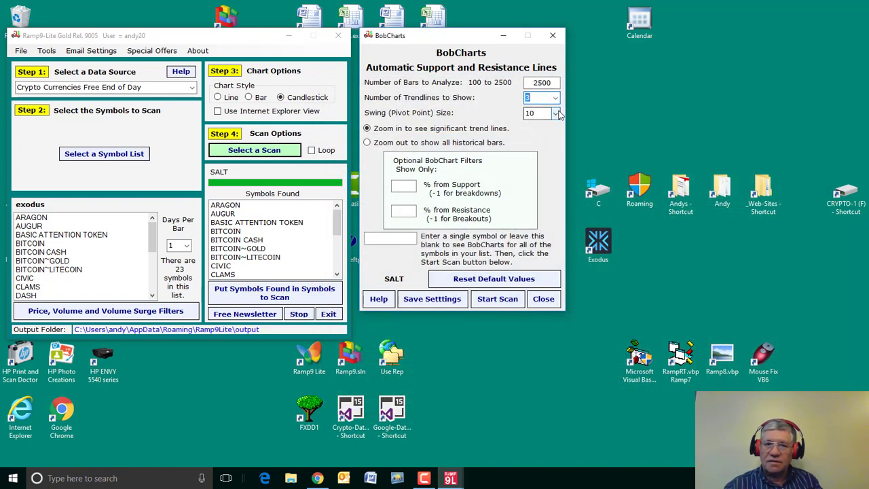
{"action": "left_click", "coordinate": [555, 113]}
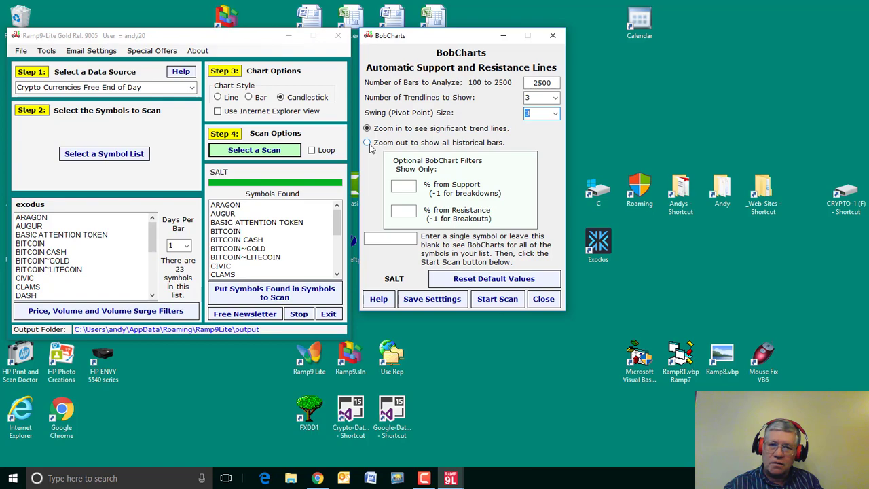
{"action": "left_click", "coordinate": [366, 142]}
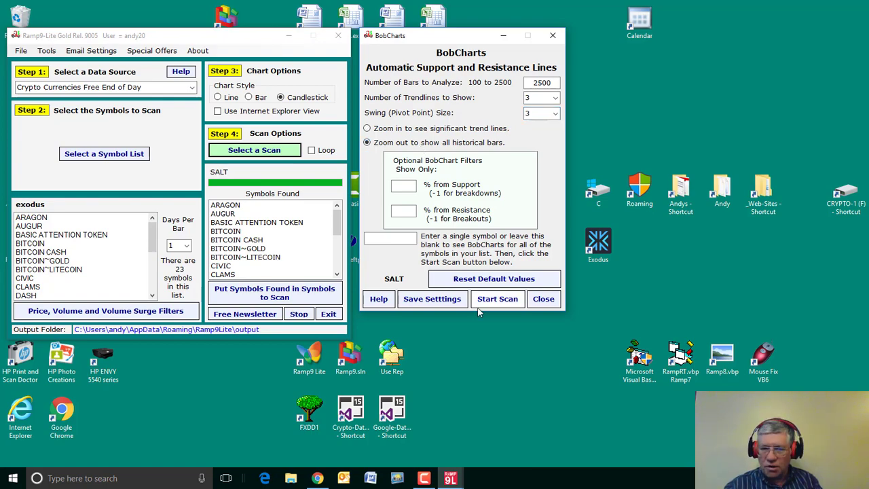
{"action": "left_click", "coordinate": [496, 299]}
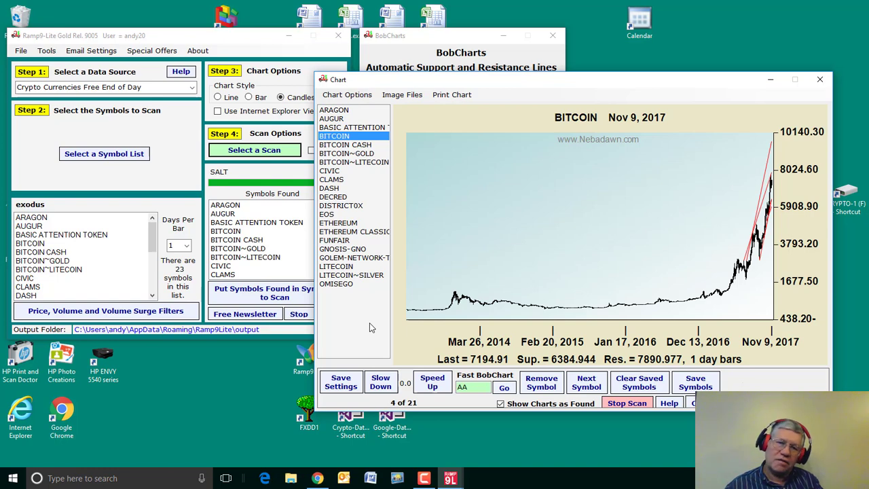
{"action": "mouse_move", "coordinate": [649, 311]}
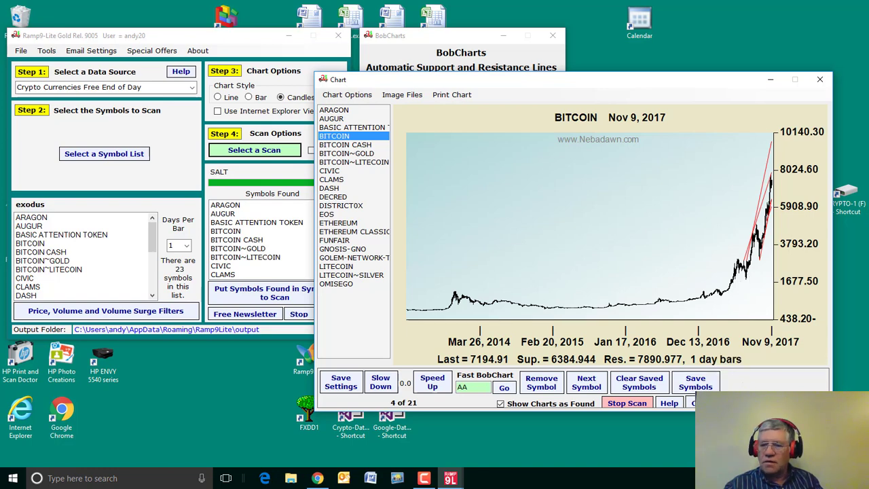
Close the Bitcoin full-history chart window
{"action": "left_click", "coordinate": [820, 79]}
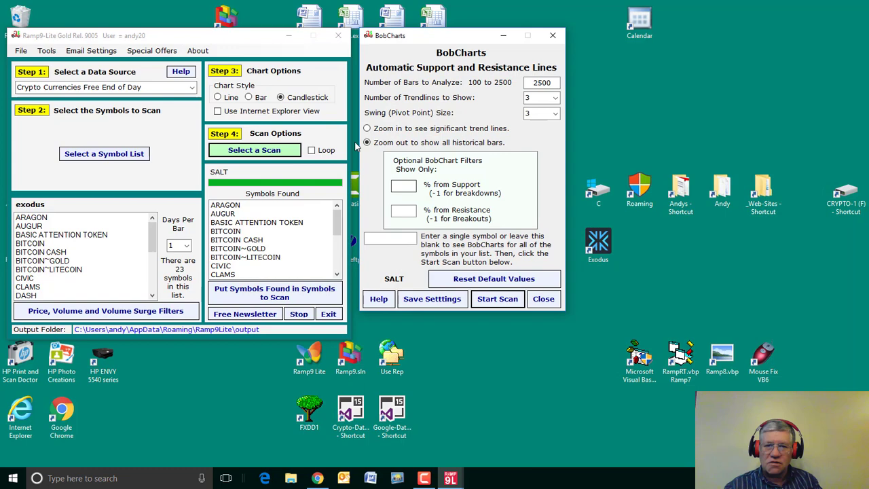
Select 'Zoom in to see significant trend lines' and start the scan again
{"action": "left_click", "coordinate": [367, 128]}
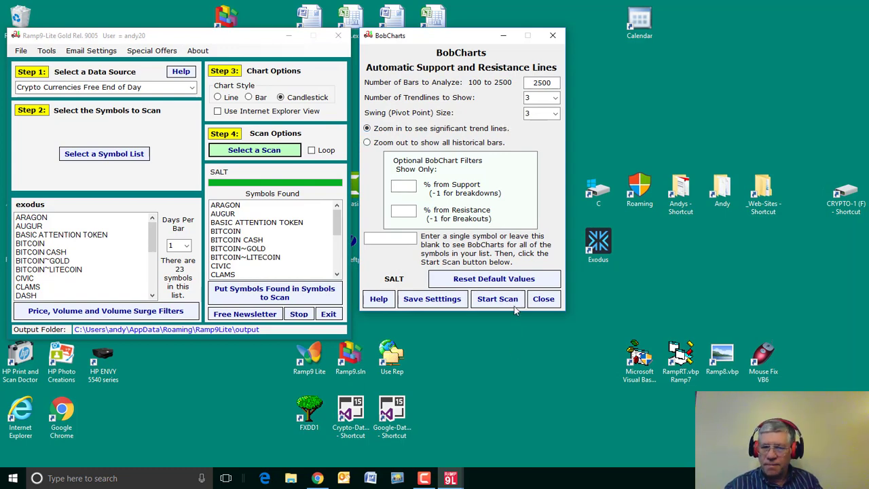
{"action": "left_click", "coordinate": [497, 299]}
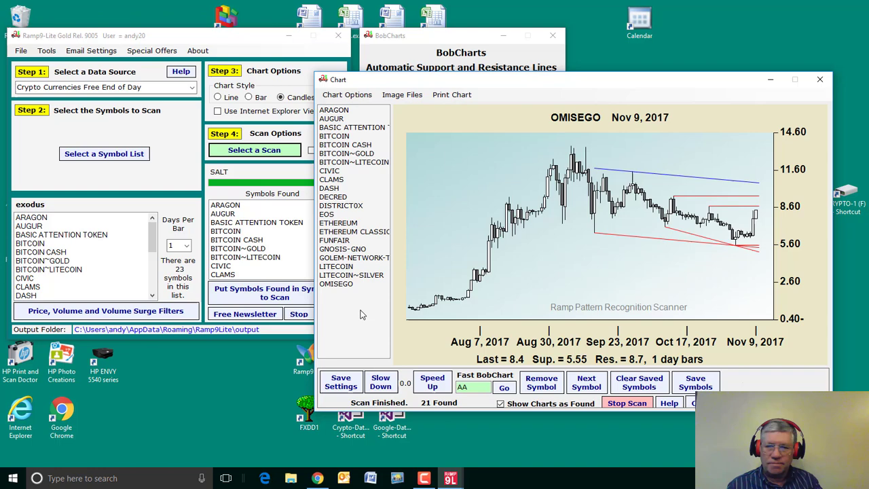
{"action": "mouse_move", "coordinate": [345, 311]}
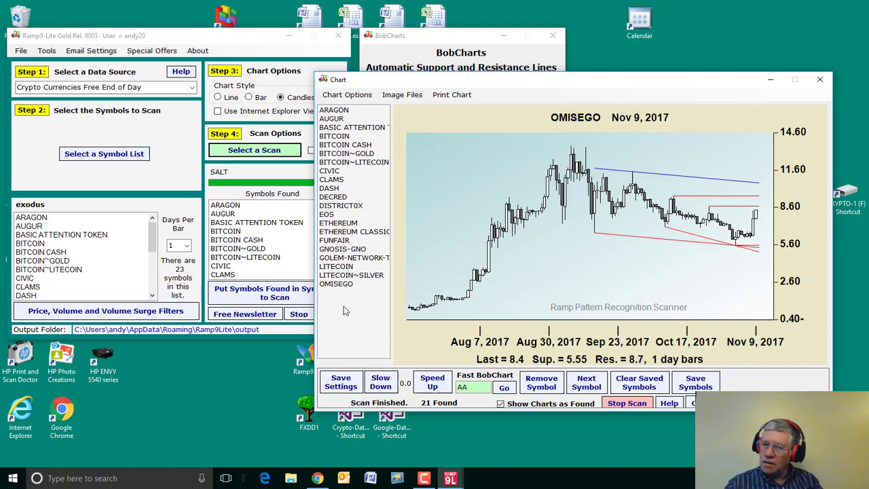
{"action": "mouse_move", "coordinate": [496, 262]}
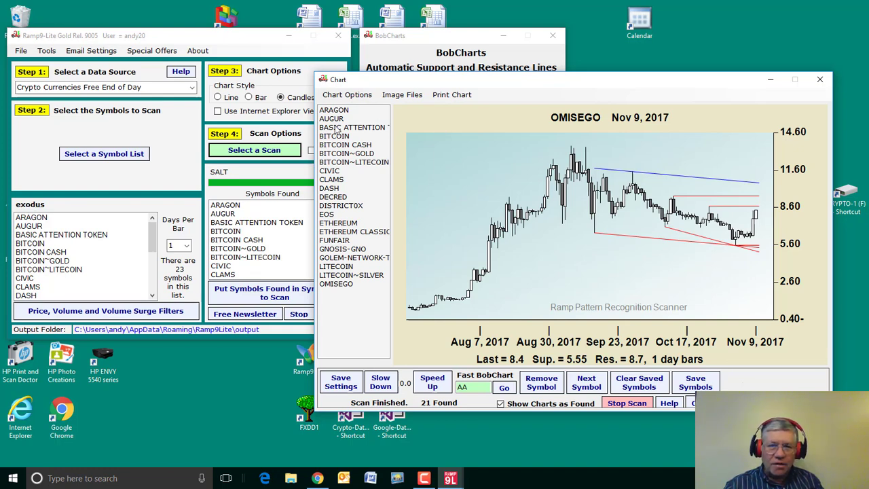
{"action": "mouse_move", "coordinate": [340, 161]}
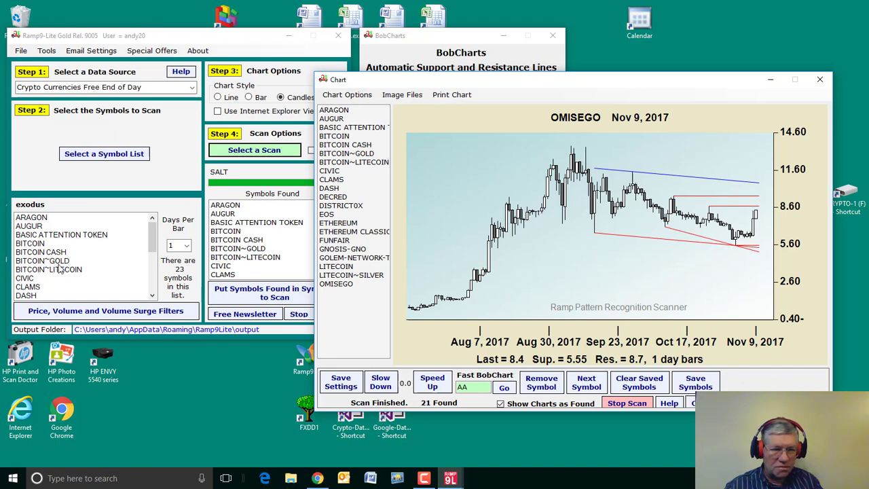
Show the BITCOIN~GOLD support and resistance chart, symbol 6 of the 21 results
{"action": "left_click", "coordinate": [346, 152]}
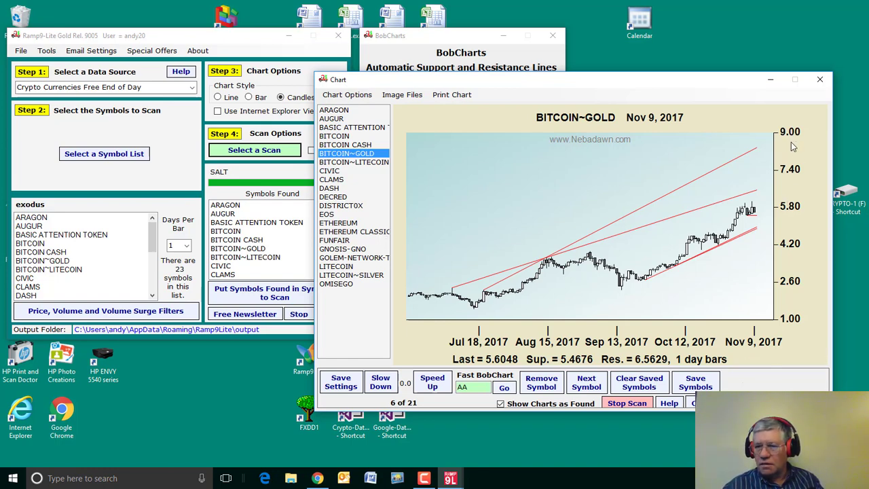
{"action": "mouse_move", "coordinate": [792, 330]}
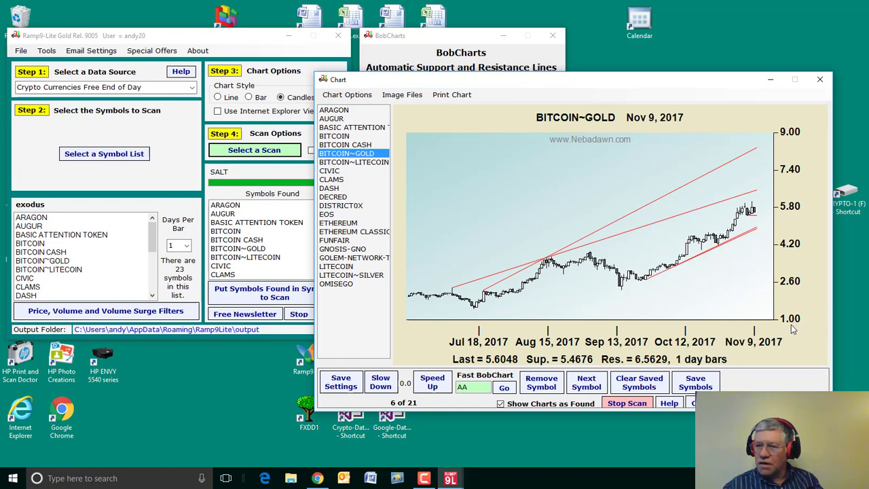
{"action": "mouse_move", "coordinate": [790, 206]}
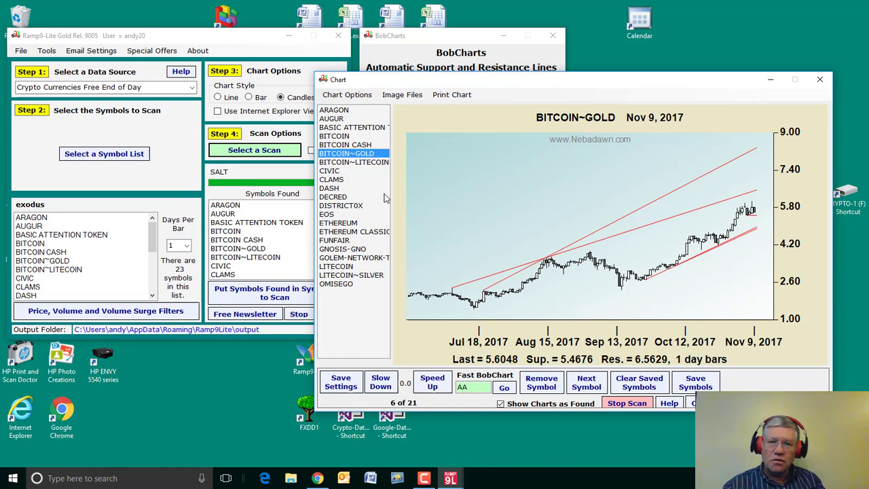
{"action": "mouse_move", "coordinate": [374, 167]}
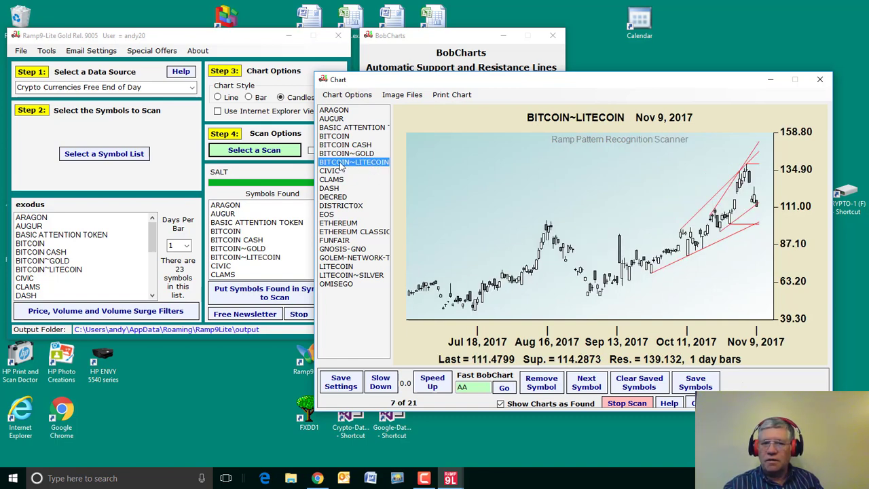
{"action": "mouse_move", "coordinate": [790, 292]}
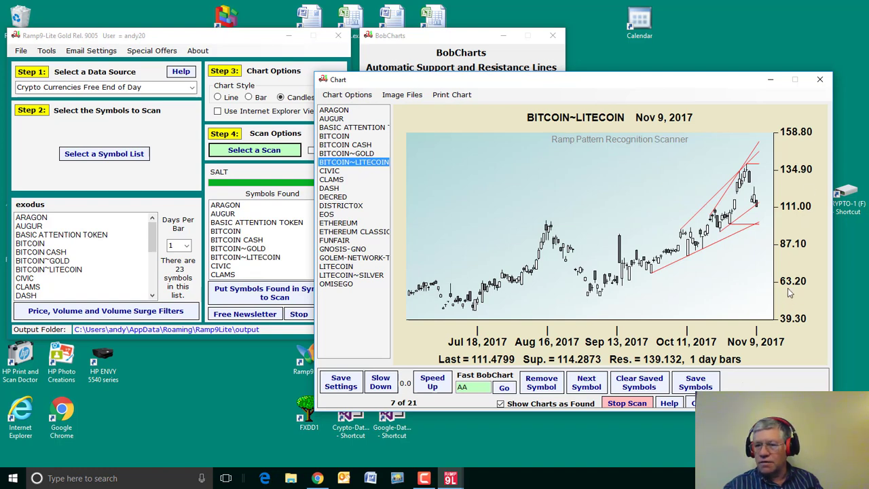
{"action": "mouse_move", "coordinate": [467, 360]}
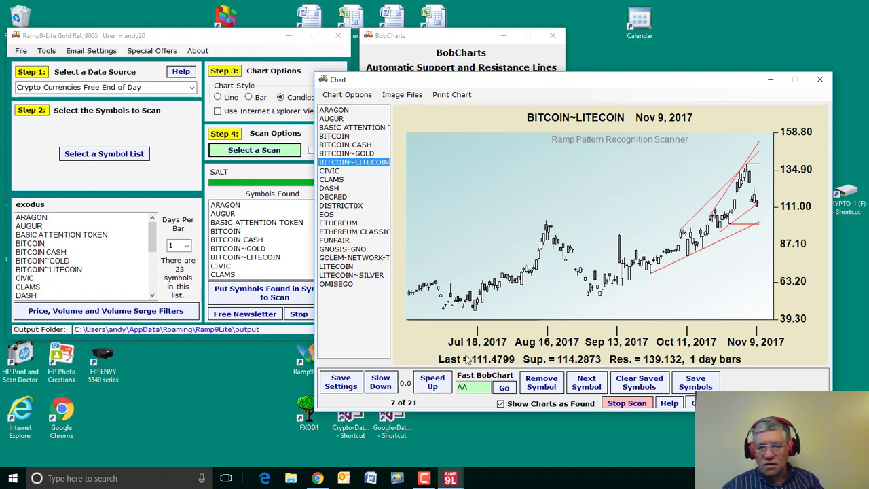
{"action": "mouse_move", "coordinate": [486, 323]}
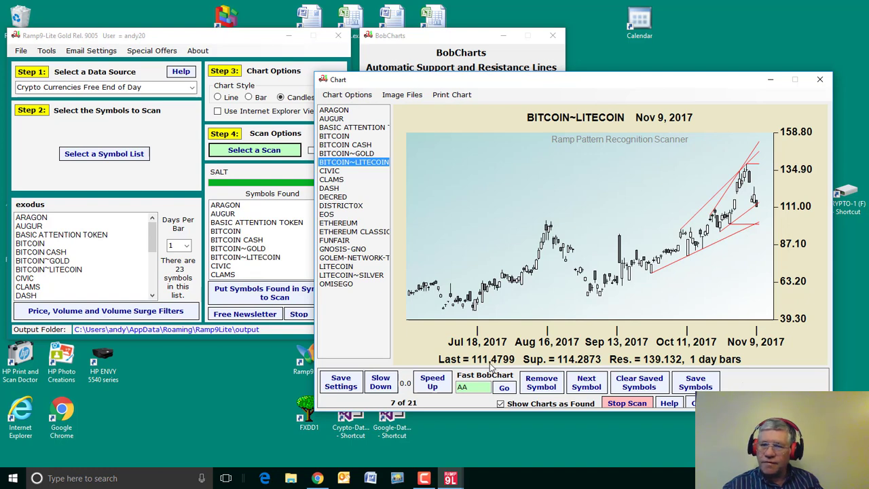
{"action": "mouse_move", "coordinate": [364, 287]}
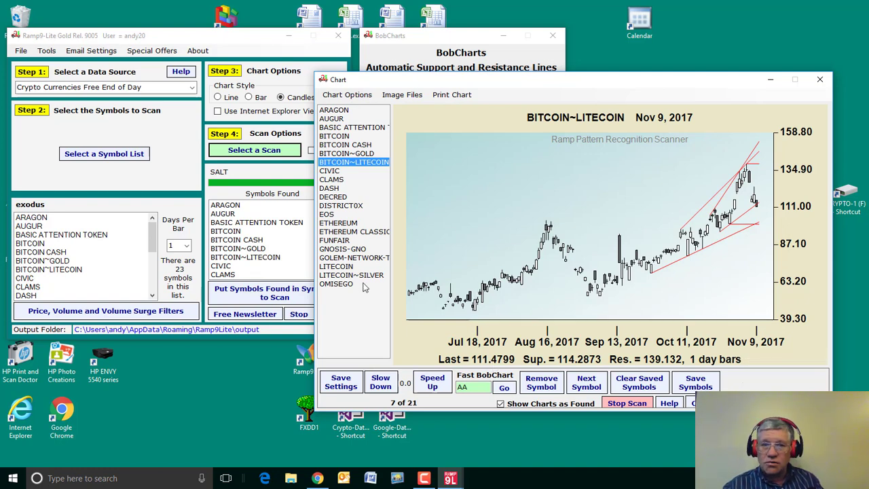
{"action": "mouse_move", "coordinate": [356, 260]}
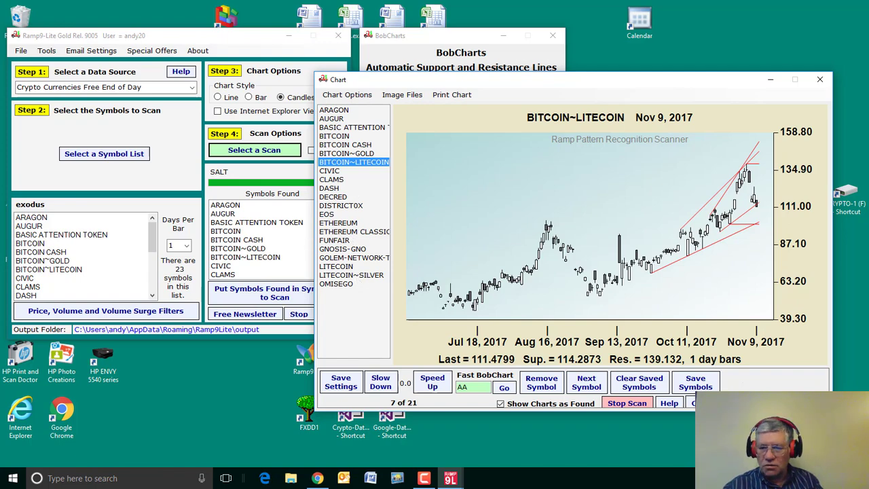
Leave the result charts and bring up the exodus symbol list for editing
{"action": "left_click", "coordinate": [820, 79]}
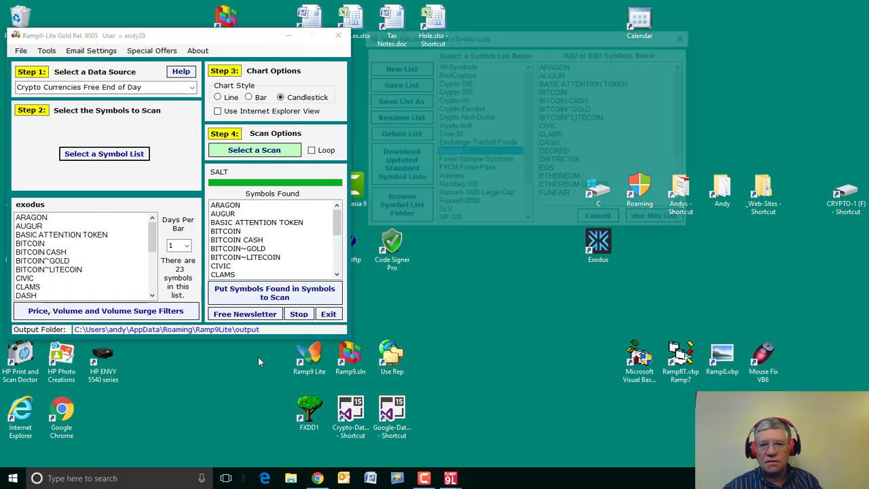
Add litecoin~$$AUD to the exodus list and use the edited list for scanning
{"action": "type", "text": "litec"}
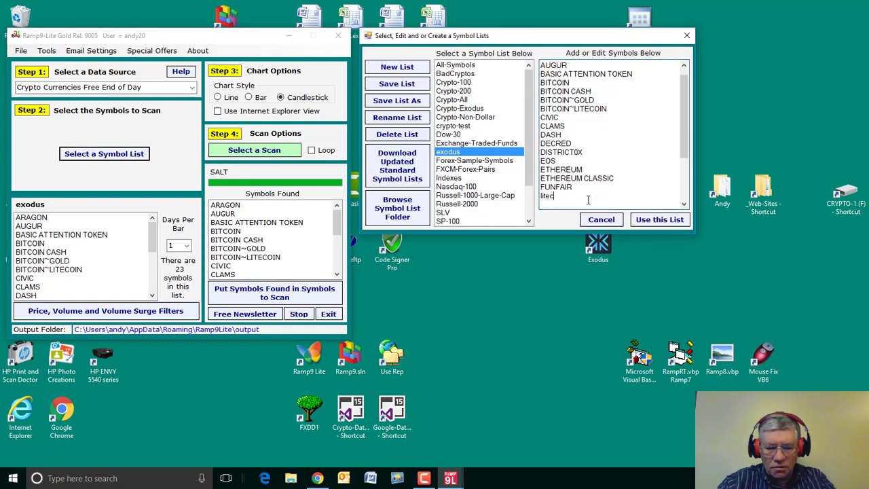
{"action": "type", "text": "oin"}
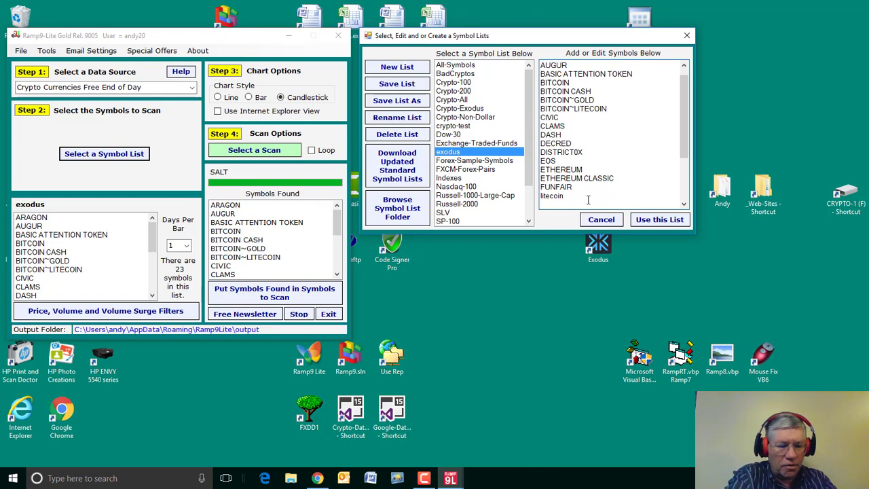
{"action": "type", "text": "~"}
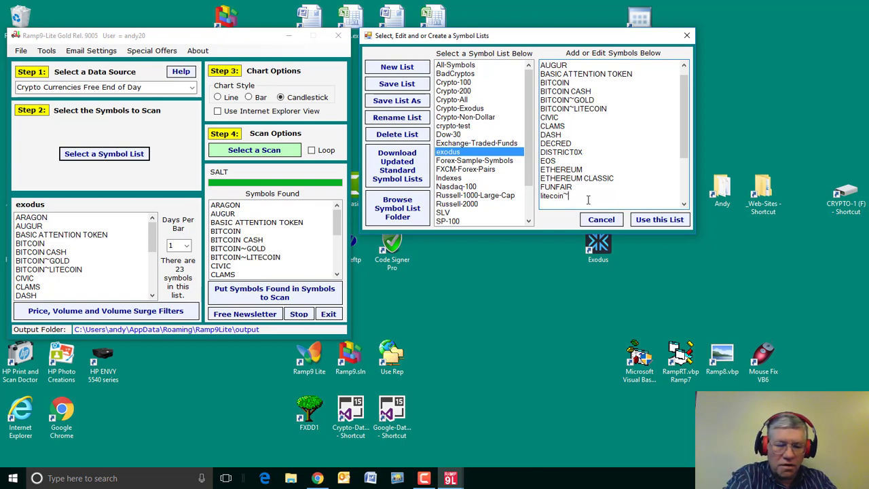
{"action": "type", "text": "$$"}
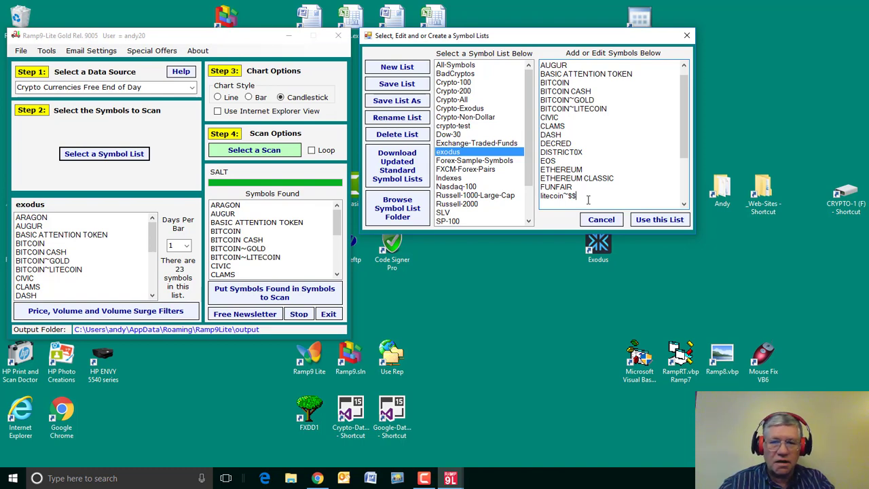
{"action": "type", "text": "A"}
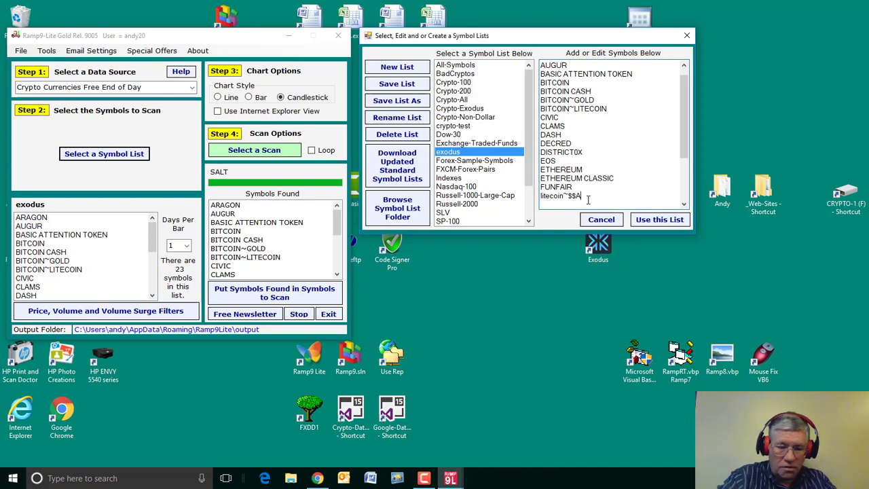
{"action": "type", "text": "UD"}
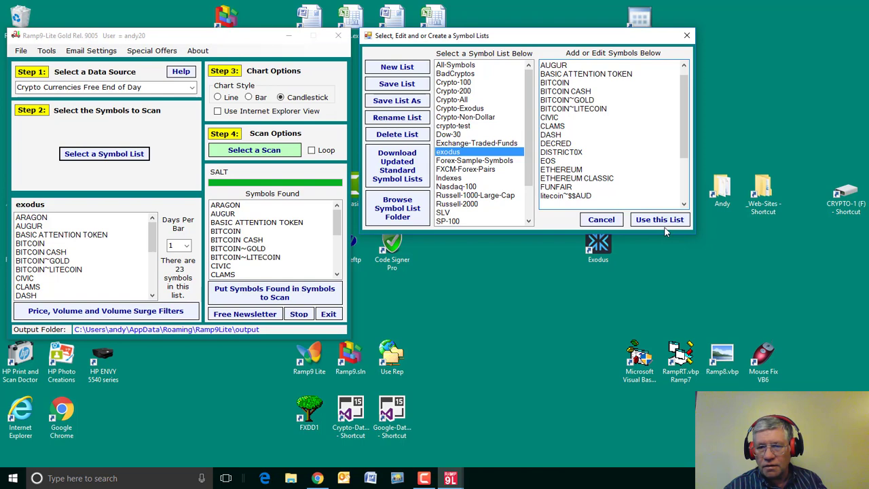
{"action": "left_click", "coordinate": [658, 220]}
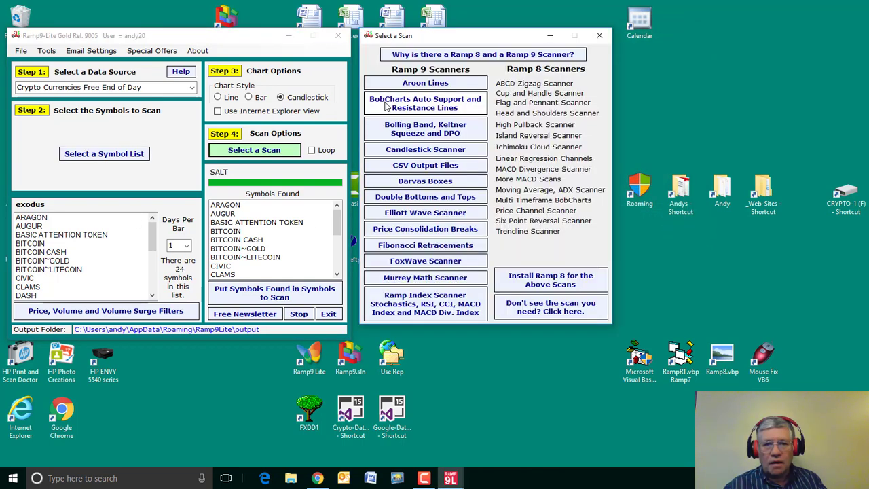
Rescan exodus with BobCharts support and resistance, then view the LITECOIN~SILVER and LITECOIN charts
{"action": "left_click", "coordinate": [425, 103]}
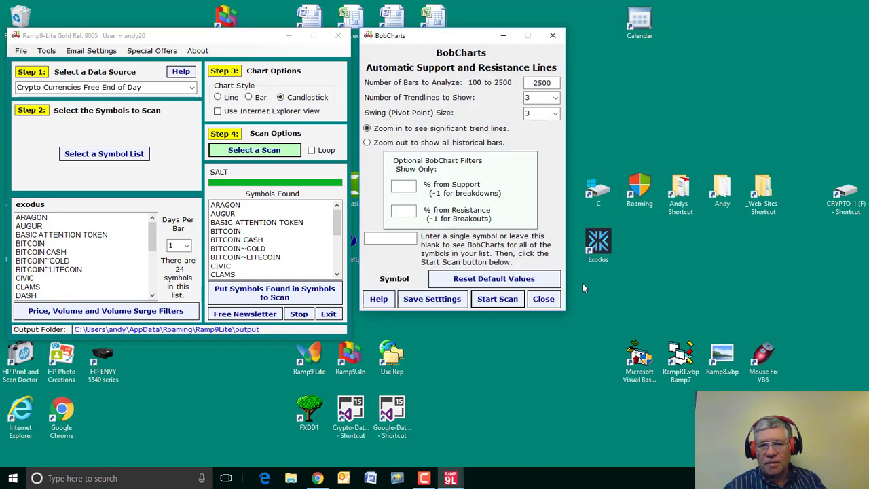
{"action": "left_click", "coordinate": [497, 298]}
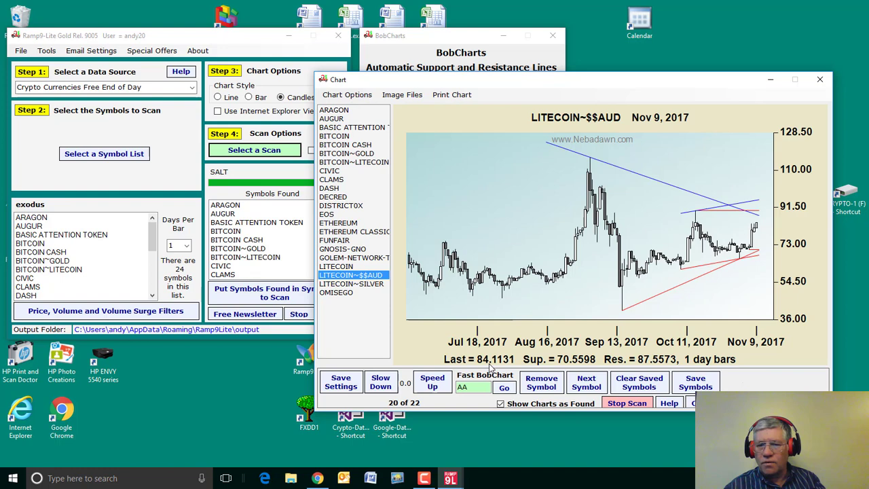
{"action": "mouse_move", "coordinate": [768, 242]}
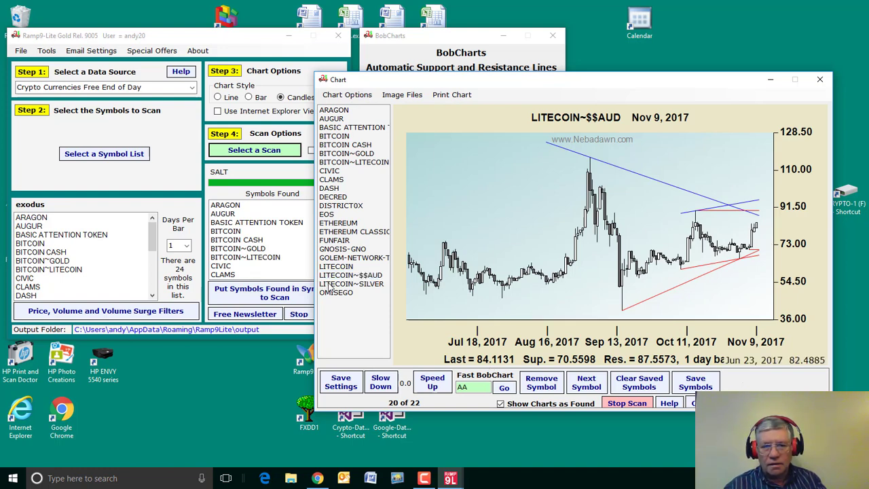
{"action": "left_click", "coordinate": [351, 283]}
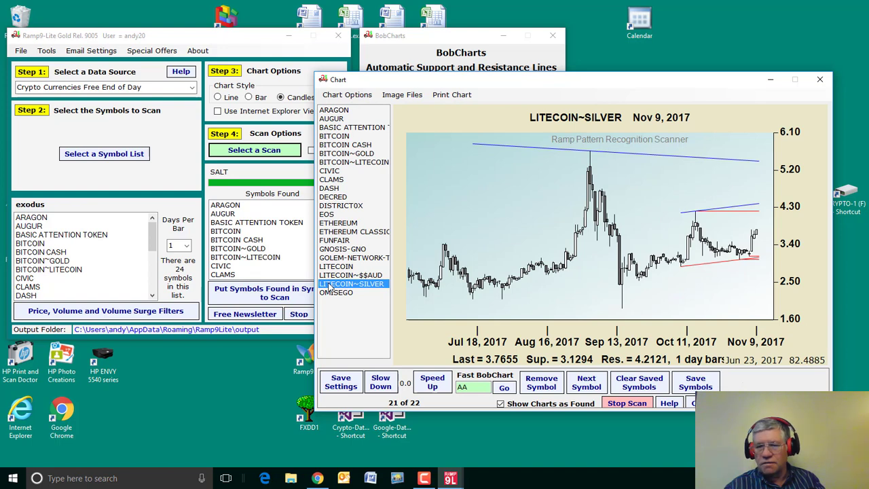
{"action": "mouse_move", "coordinate": [353, 297]}
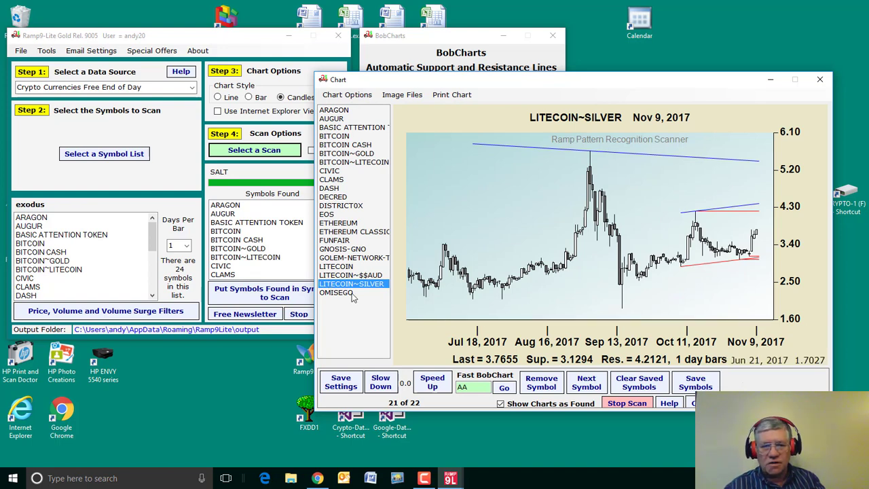
{"action": "left_click", "coordinate": [336, 266]}
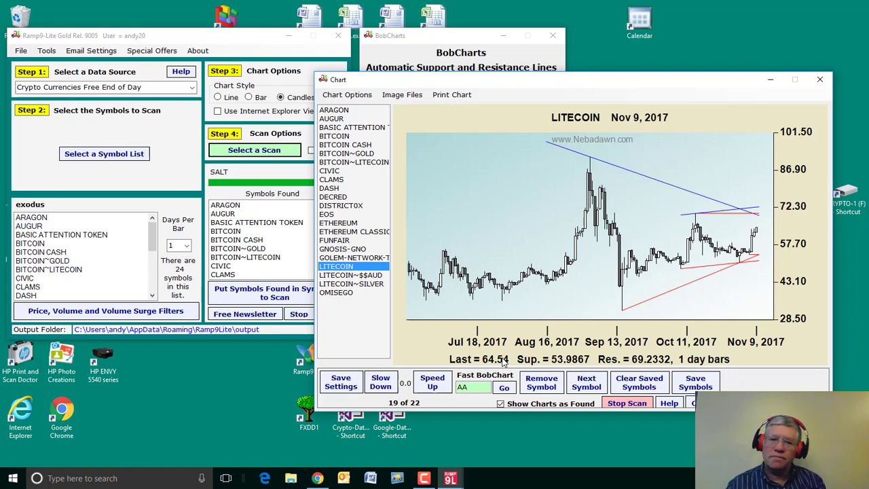
{"action": "left_click", "coordinate": [820, 79]}
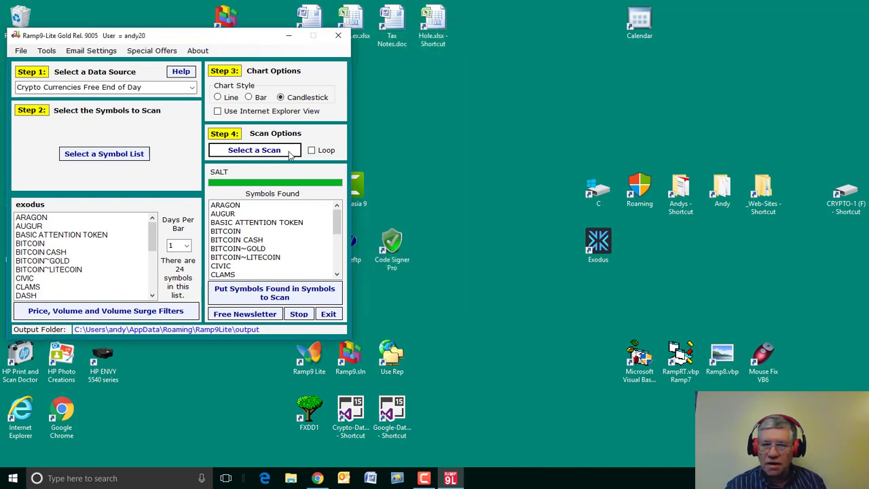
{"action": "left_click", "coordinate": [254, 150]}
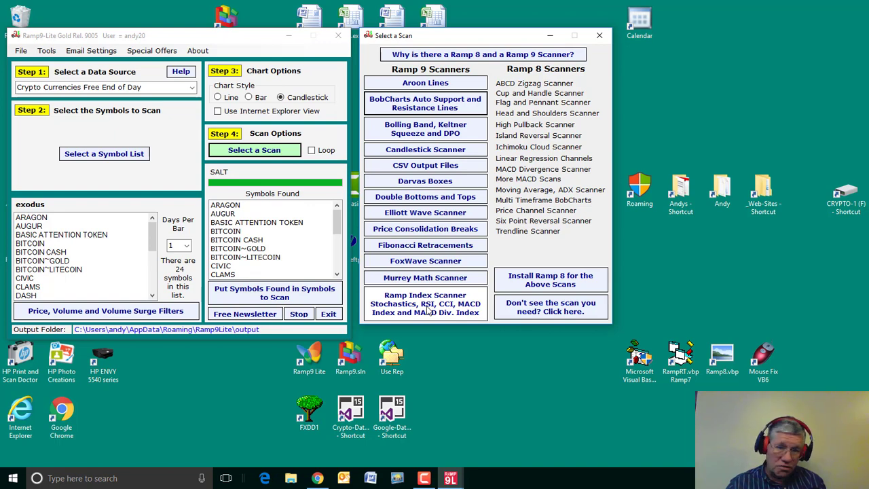
{"action": "mouse_move", "coordinate": [467, 315]}
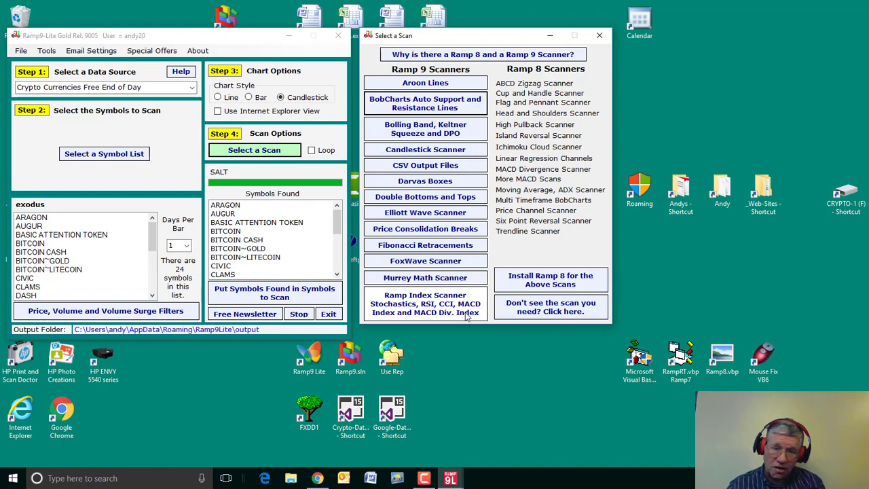
{"action": "left_click", "coordinate": [599, 35]}
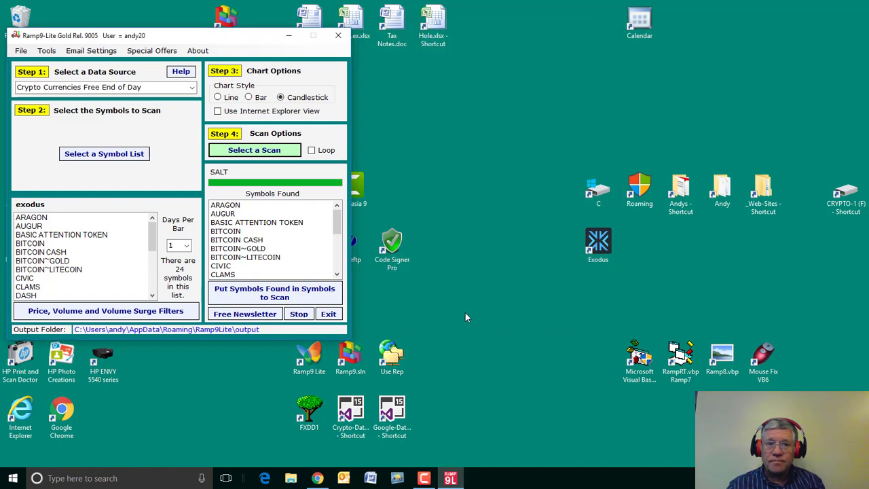
{"action": "left_click", "coordinate": [253, 150]}
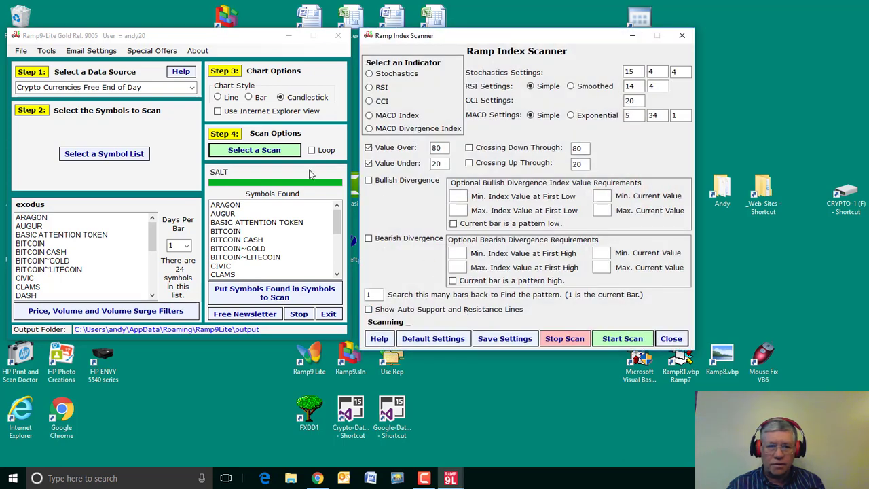
{"action": "left_click", "coordinate": [254, 150]}
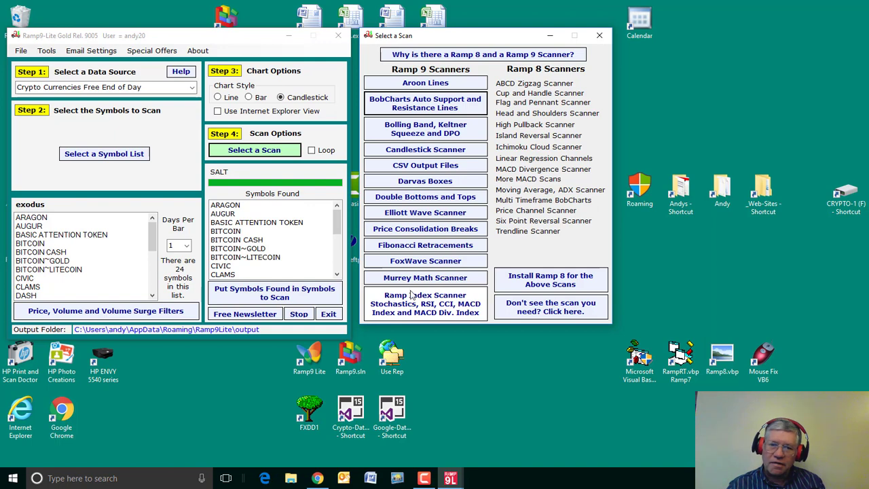
{"action": "left_click", "coordinate": [425, 228]}
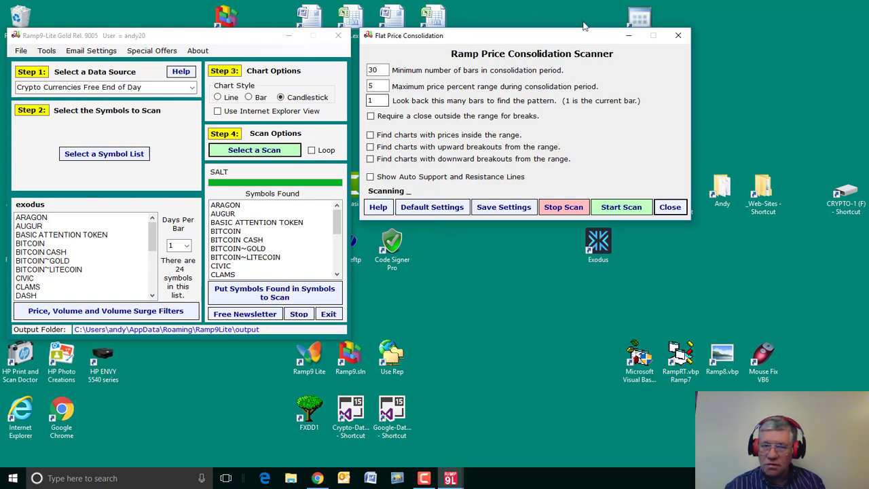
{"action": "left_click", "coordinate": [671, 207]}
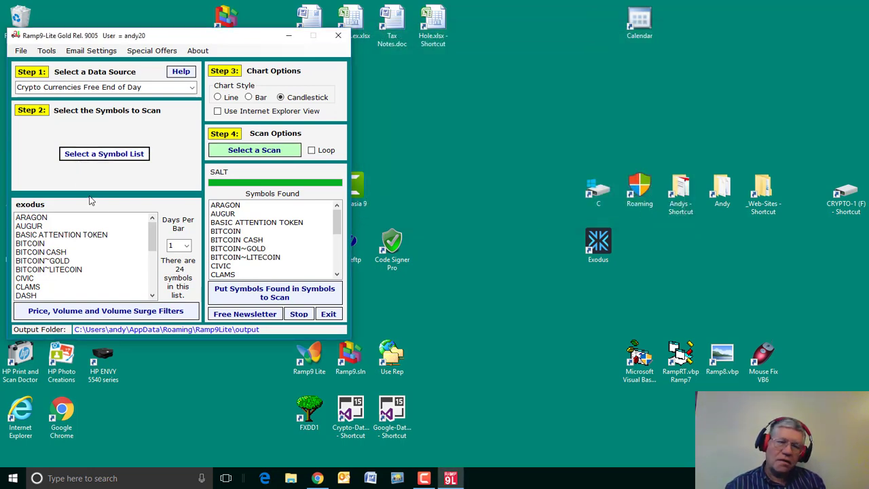
Load the Crypto-All list of 1277 symbols as the list to scan
{"action": "left_click", "coordinate": [103, 154]}
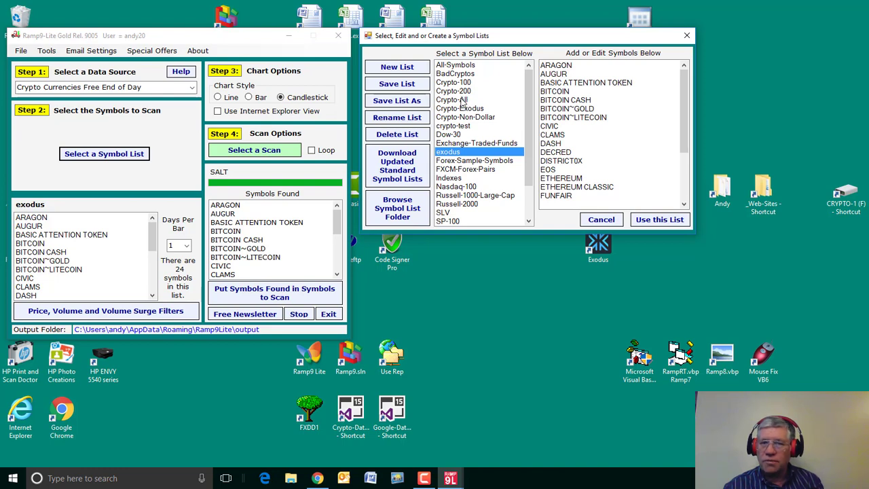
{"action": "left_click", "coordinate": [451, 100]}
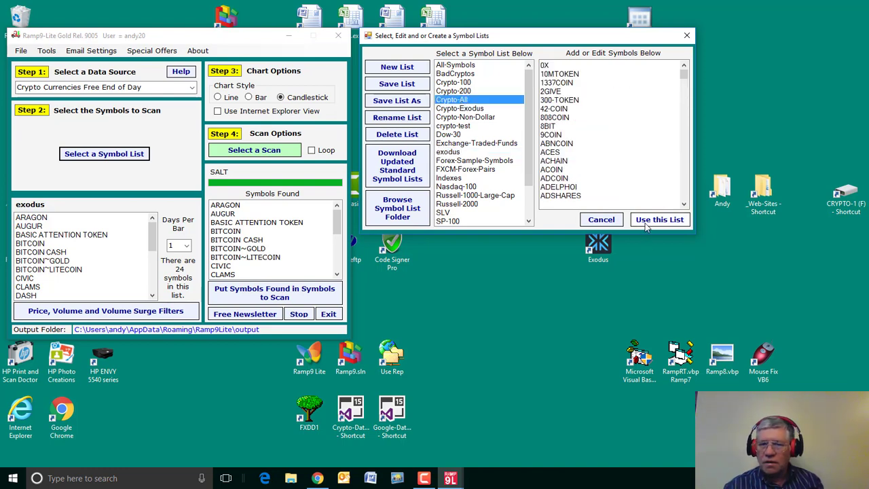
{"action": "left_click", "coordinate": [659, 220]}
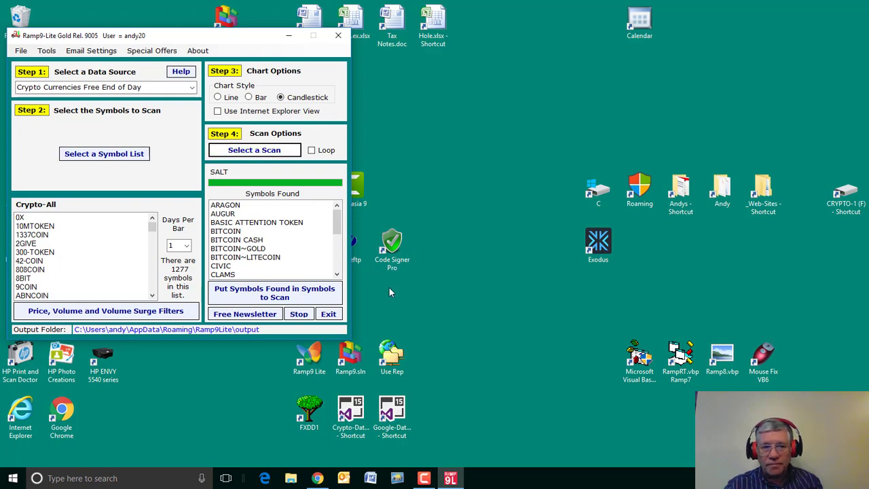
{"action": "left_click", "coordinate": [254, 150]}
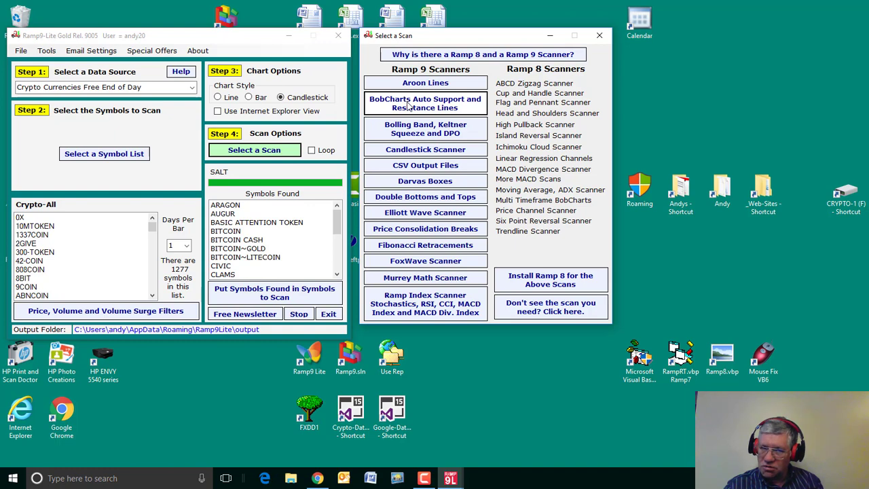
{"action": "left_click", "coordinate": [103, 153]}
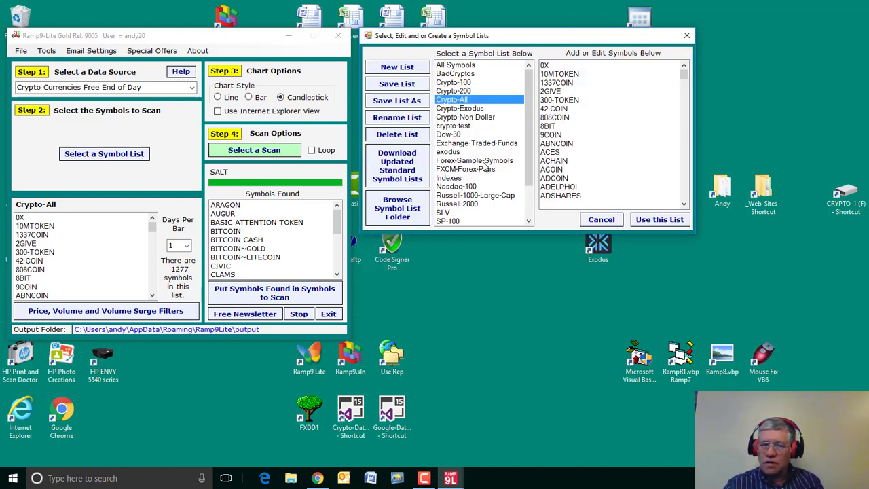
{"action": "left_click", "coordinate": [397, 165]}
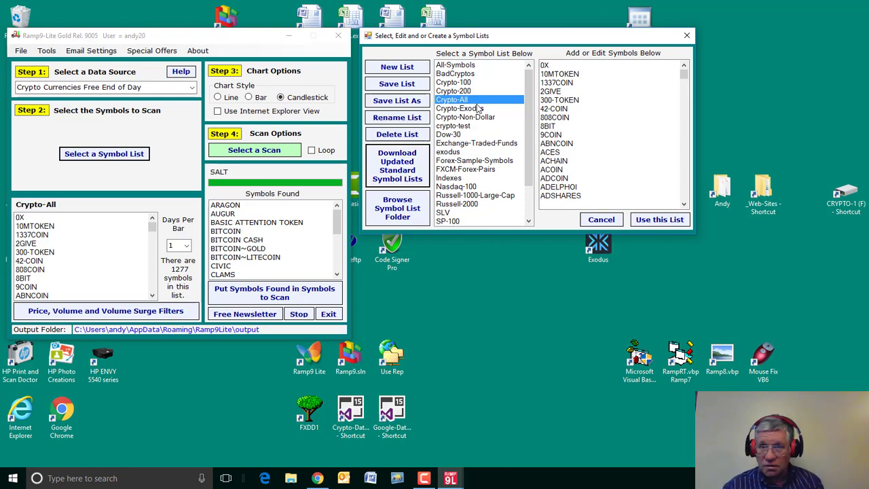
{"action": "scroll", "scroll_direction": "down", "scroll_amount": 3}
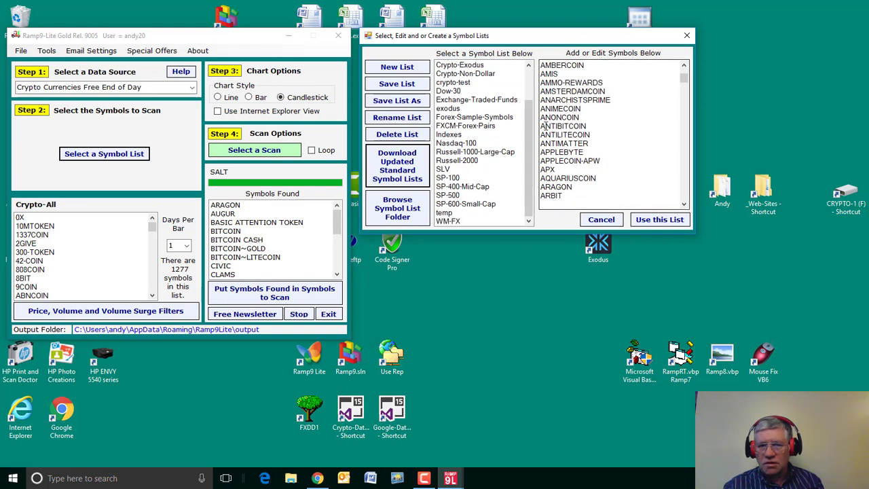
{"action": "scroll", "scroll_direction": "down", "scroll_amount": 3}
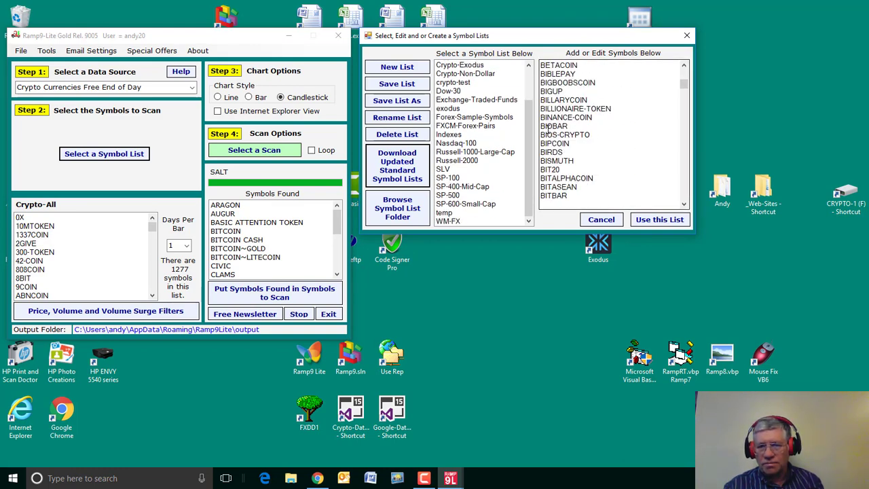
{"action": "scroll", "scroll_direction": "down", "scroll_amount": 3}
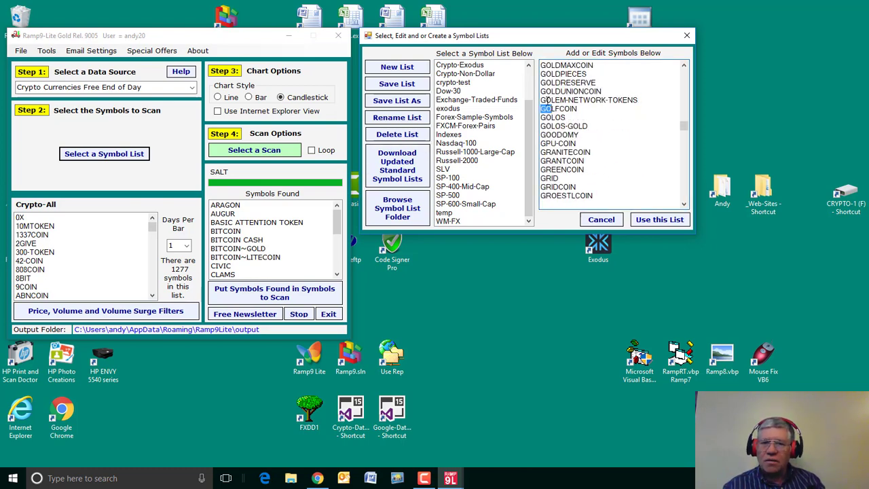
{"action": "left_click", "coordinate": [589, 101]}
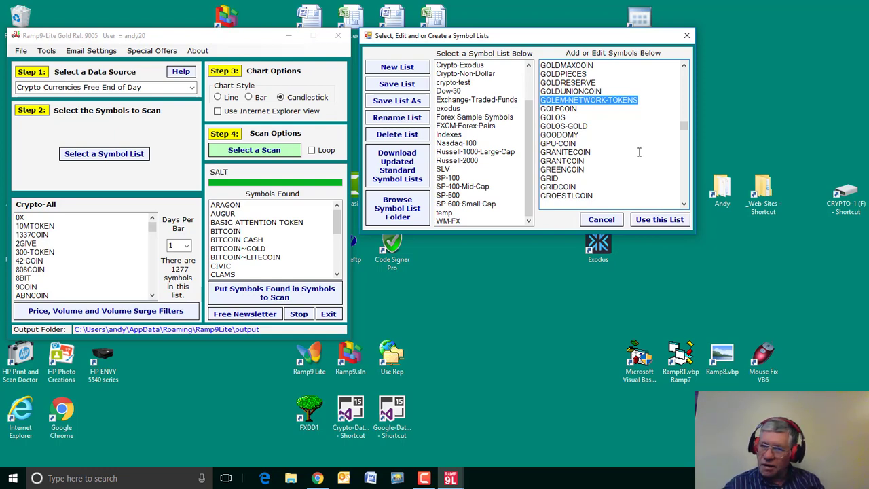
{"action": "mouse_move", "coordinate": [593, 142]}
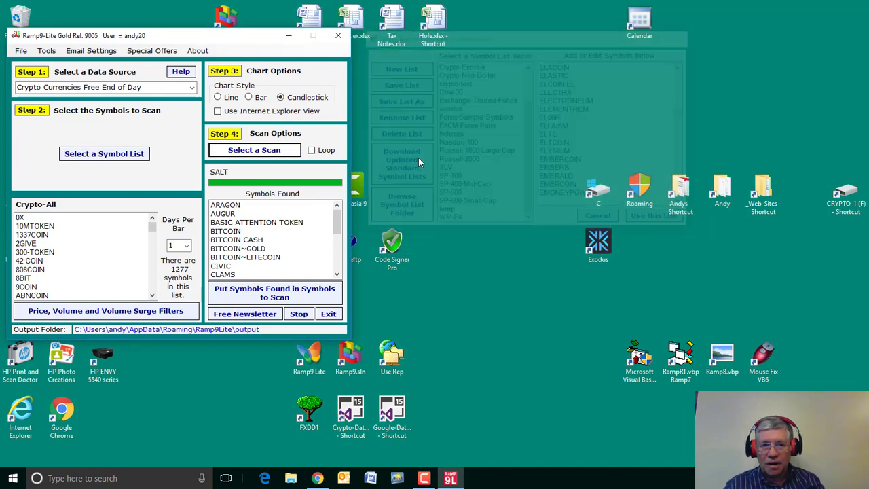
Load the exodus list of 24 symbols for scanning and bring up the scan chooser
{"action": "left_click", "coordinate": [254, 149]}
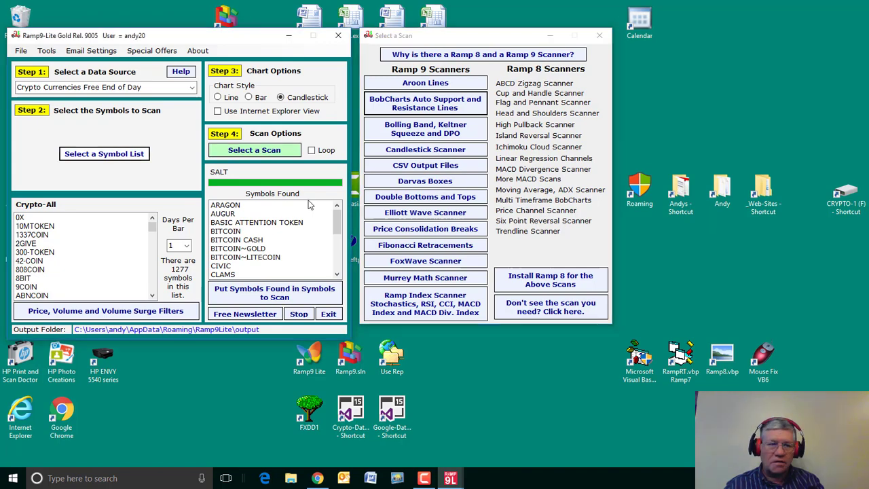
{"action": "left_click", "coordinate": [103, 154]}
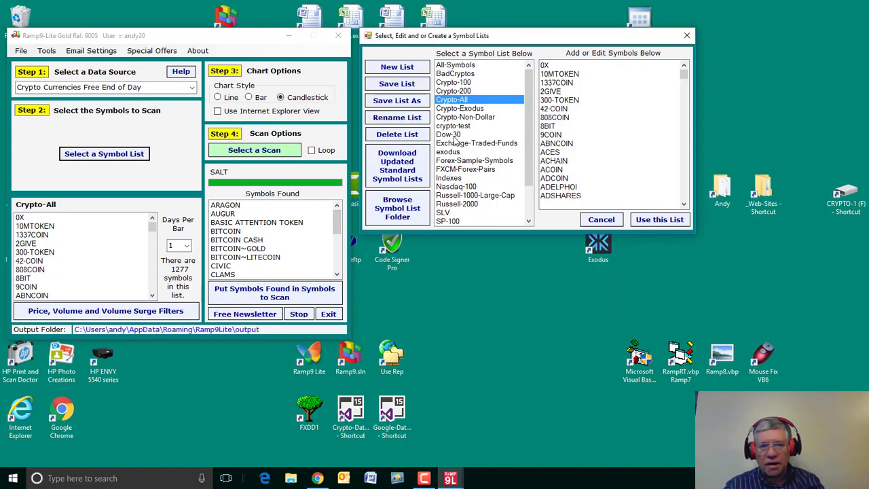
{"action": "left_click", "coordinate": [448, 152]}
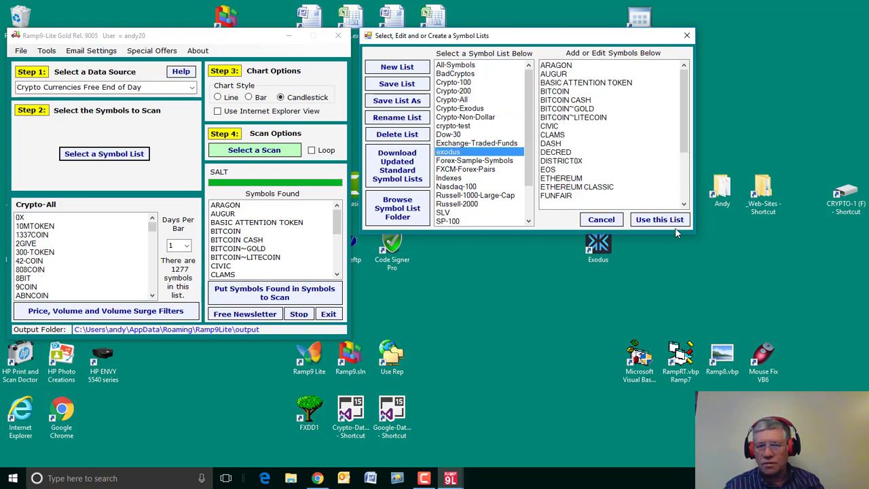
{"action": "left_click", "coordinate": [658, 220]}
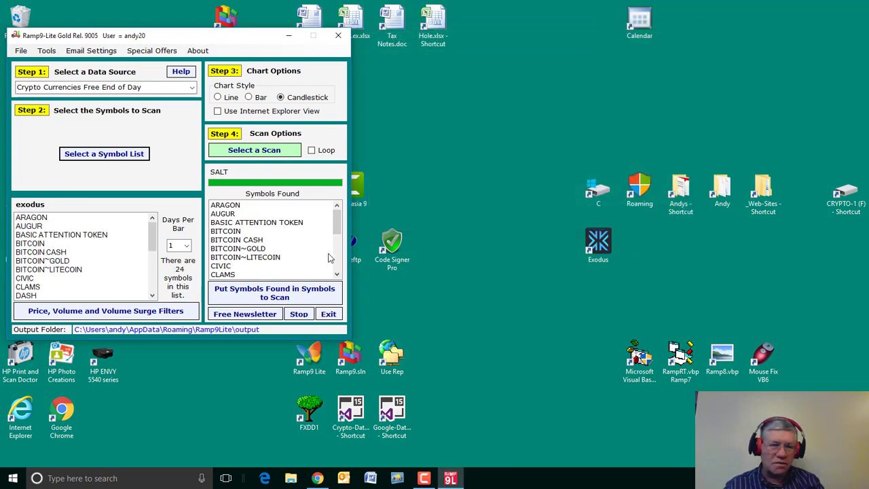
{"action": "scroll", "scroll_direction": "down", "scroll_amount": 3}
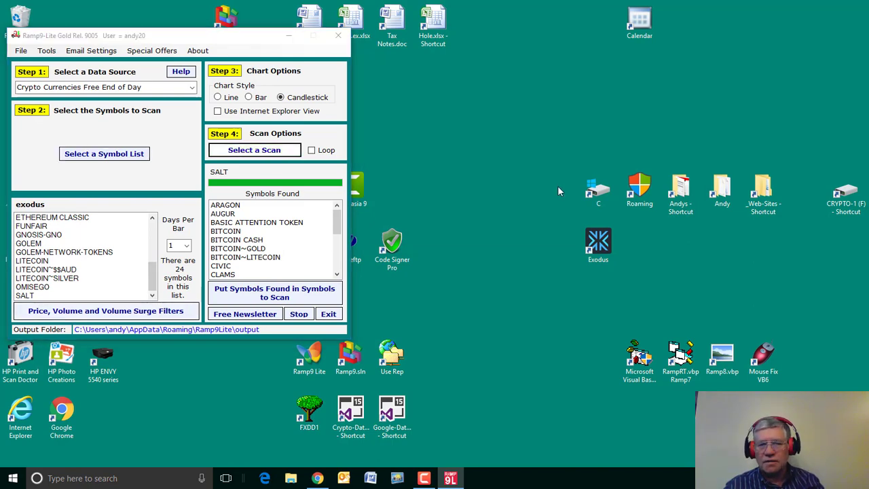
{"action": "left_click", "coordinate": [253, 150]}
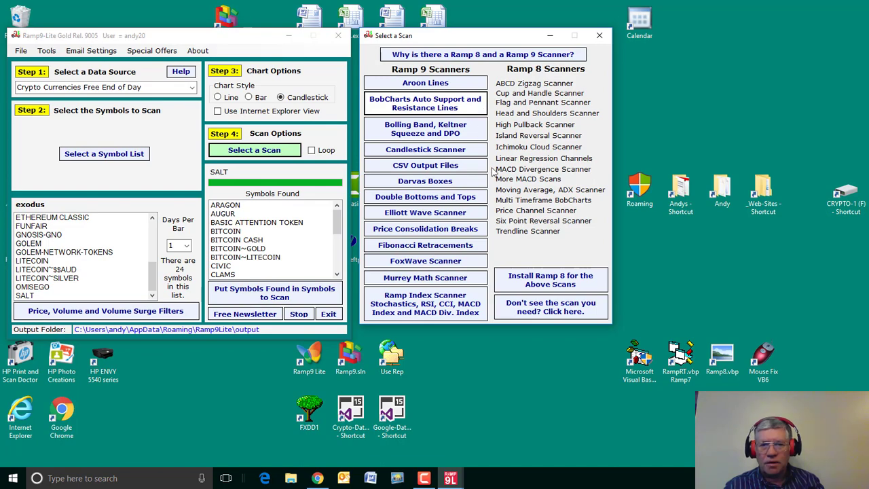
Run the BobCharts Auto Support and Resistance Lines scan over exodus, finding 22 symbols
{"action": "left_click", "coordinate": [425, 103]}
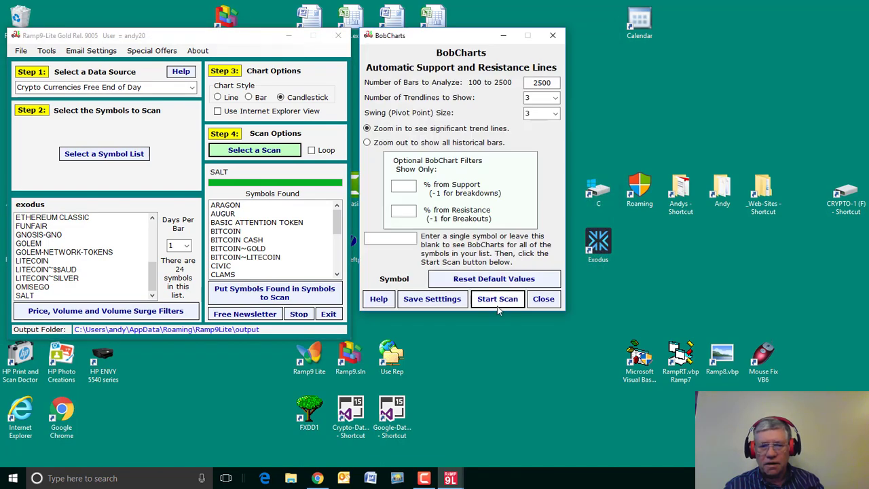
{"action": "left_click", "coordinate": [496, 299]}
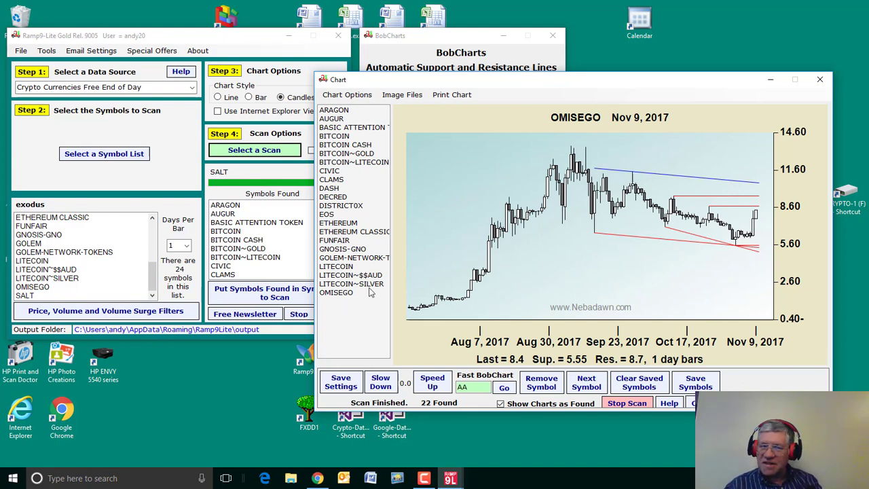
{"action": "mouse_move", "coordinate": [360, 301]}
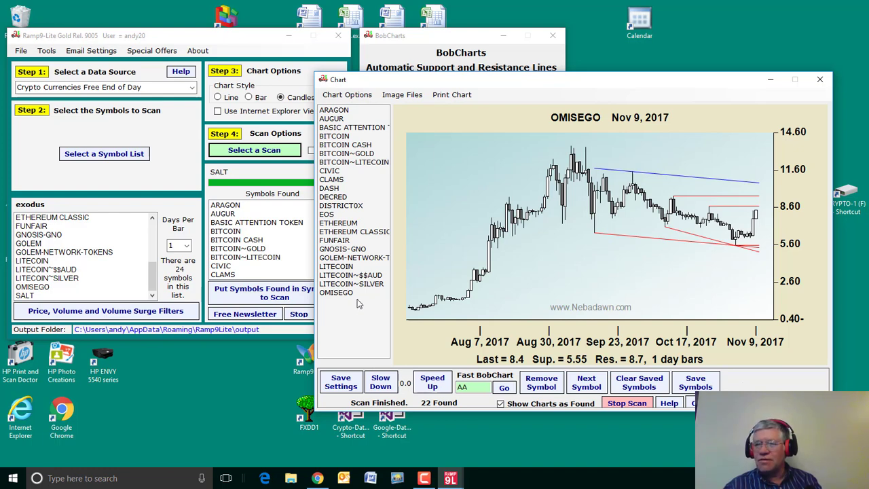
{"action": "mouse_move", "coordinate": [358, 304]}
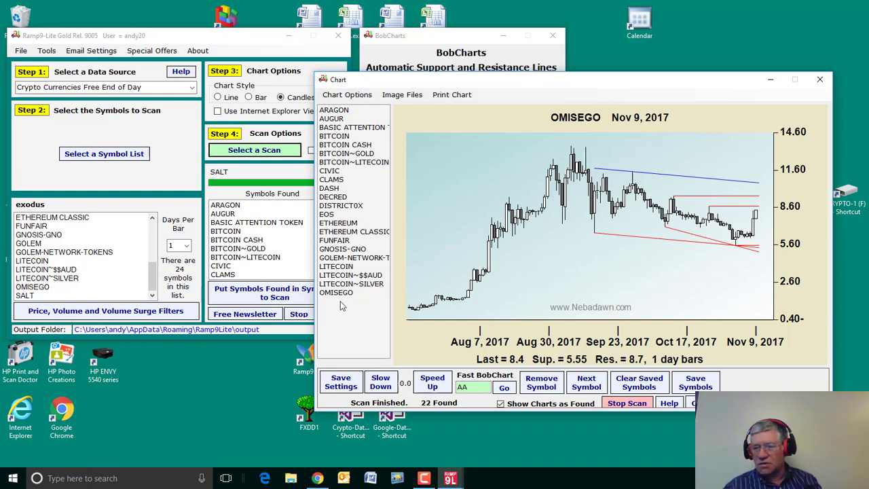
{"action": "mouse_move", "coordinate": [559, 247]}
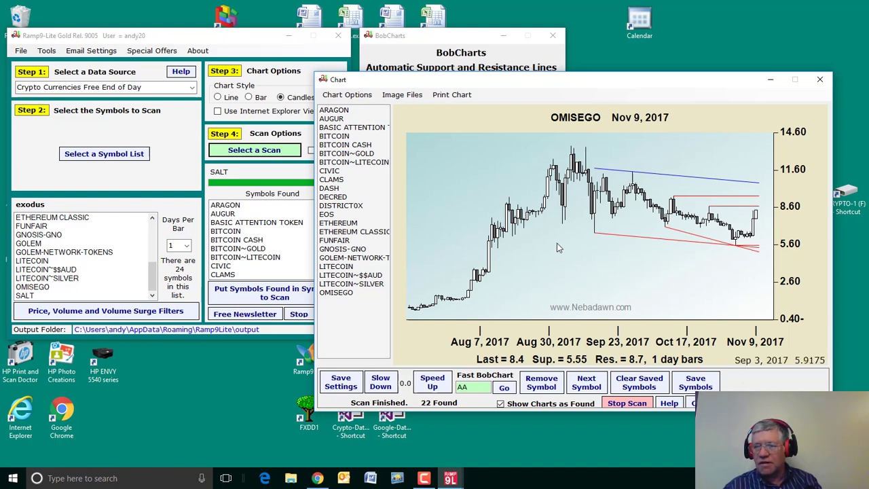